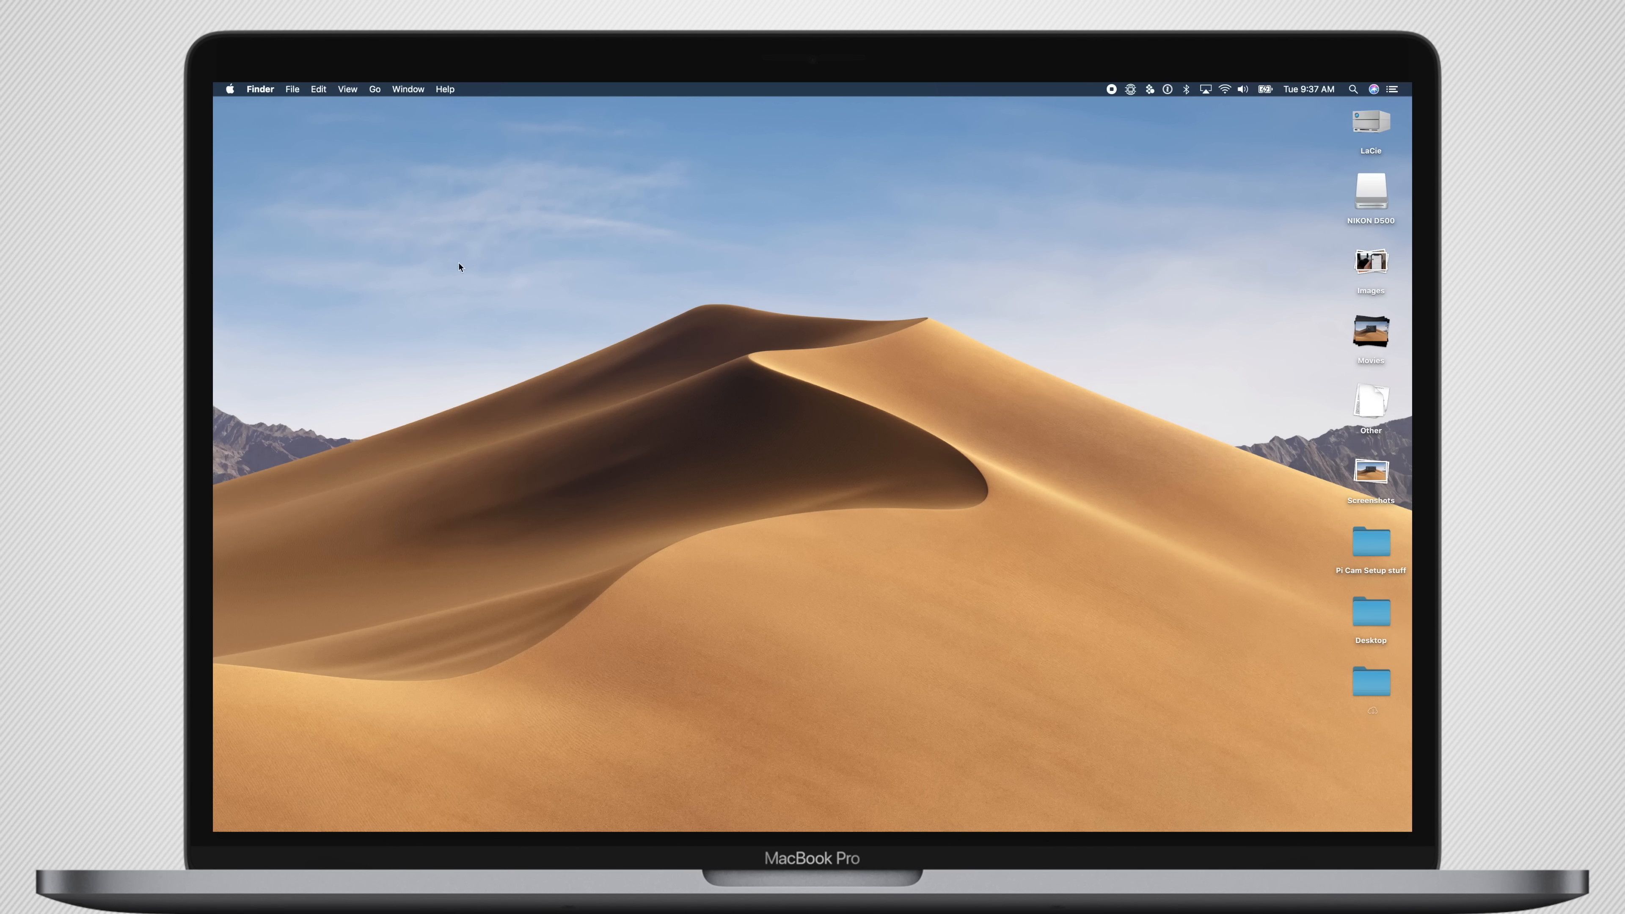
Install the macOS Mojave Developer Beta 8 update from Software Update and confirm Download & Restart
click(229, 89)
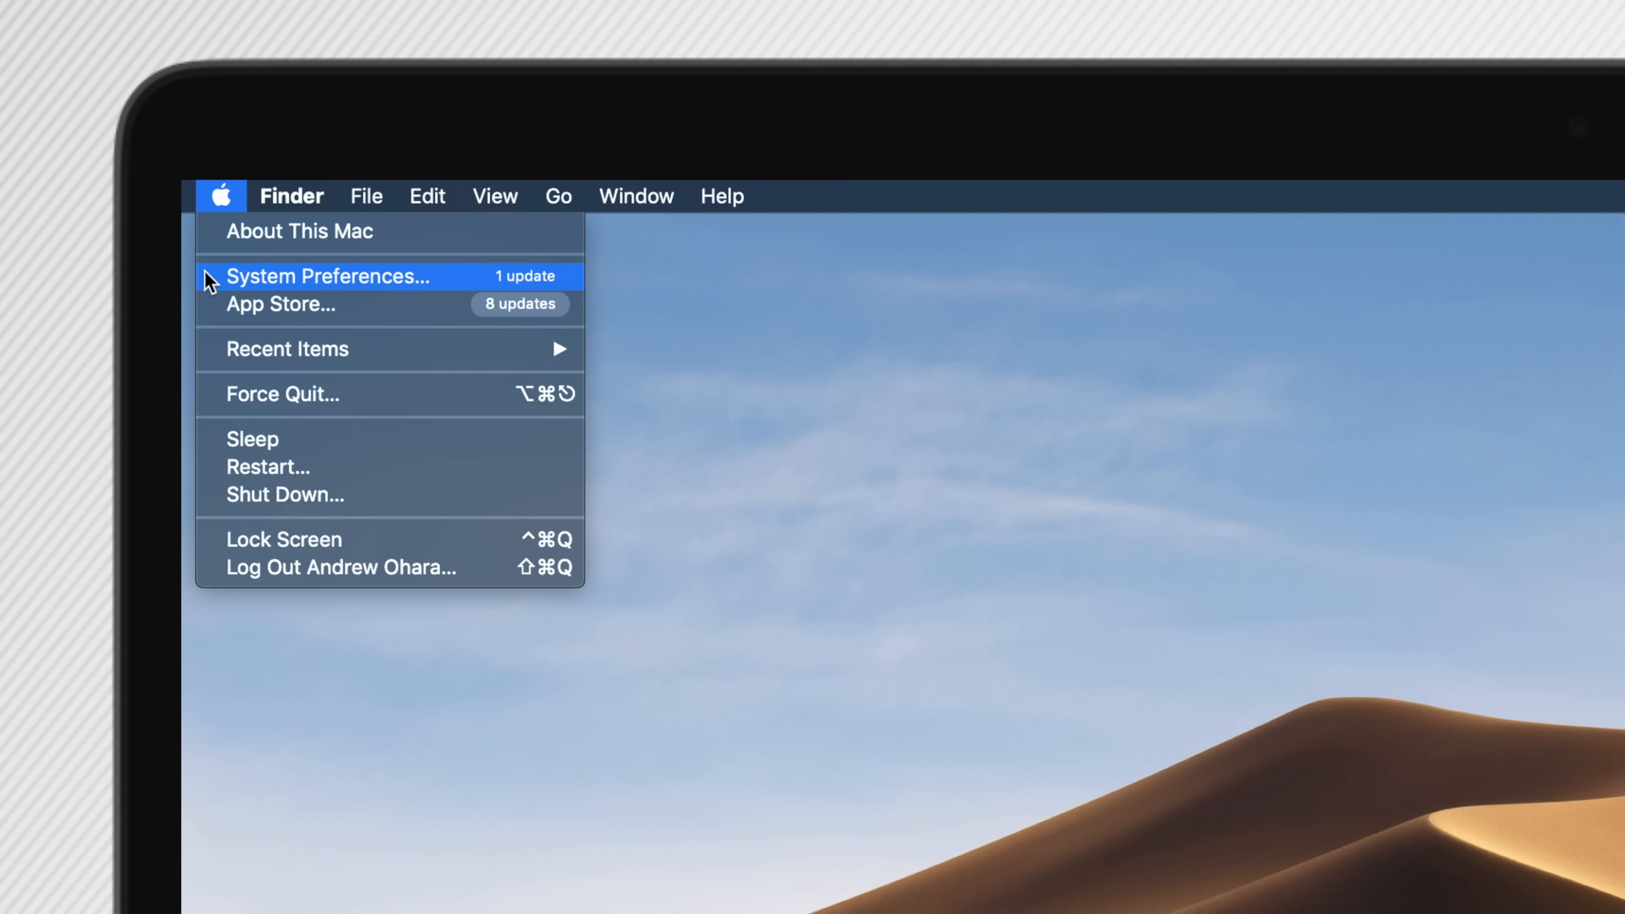
click(328, 276)
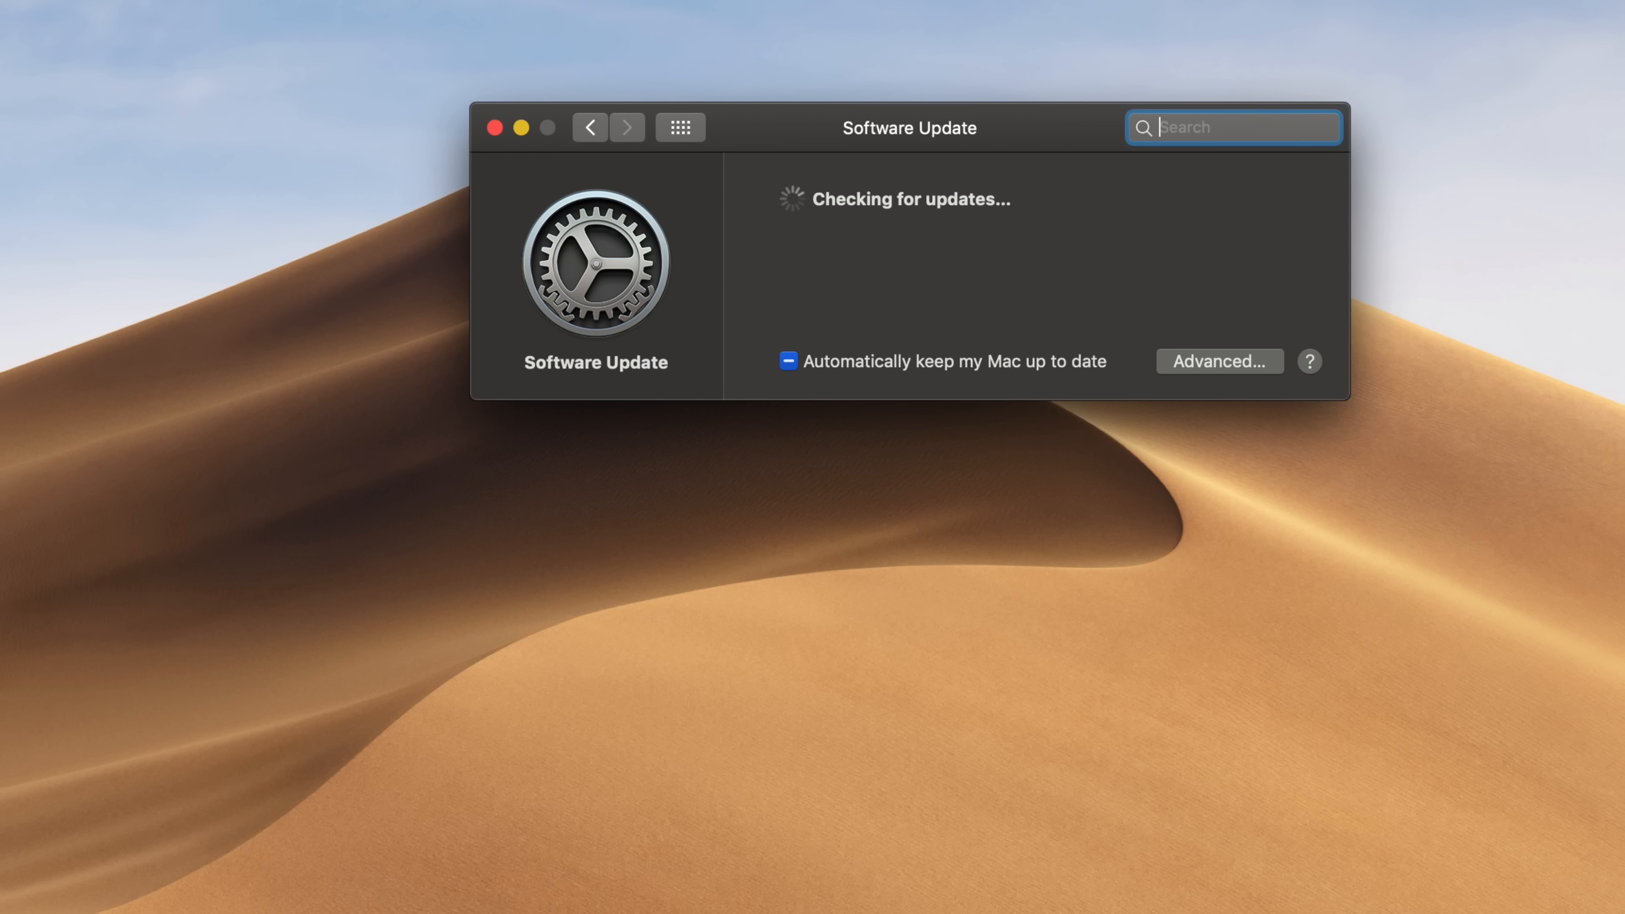
mouse_move(735, 295)
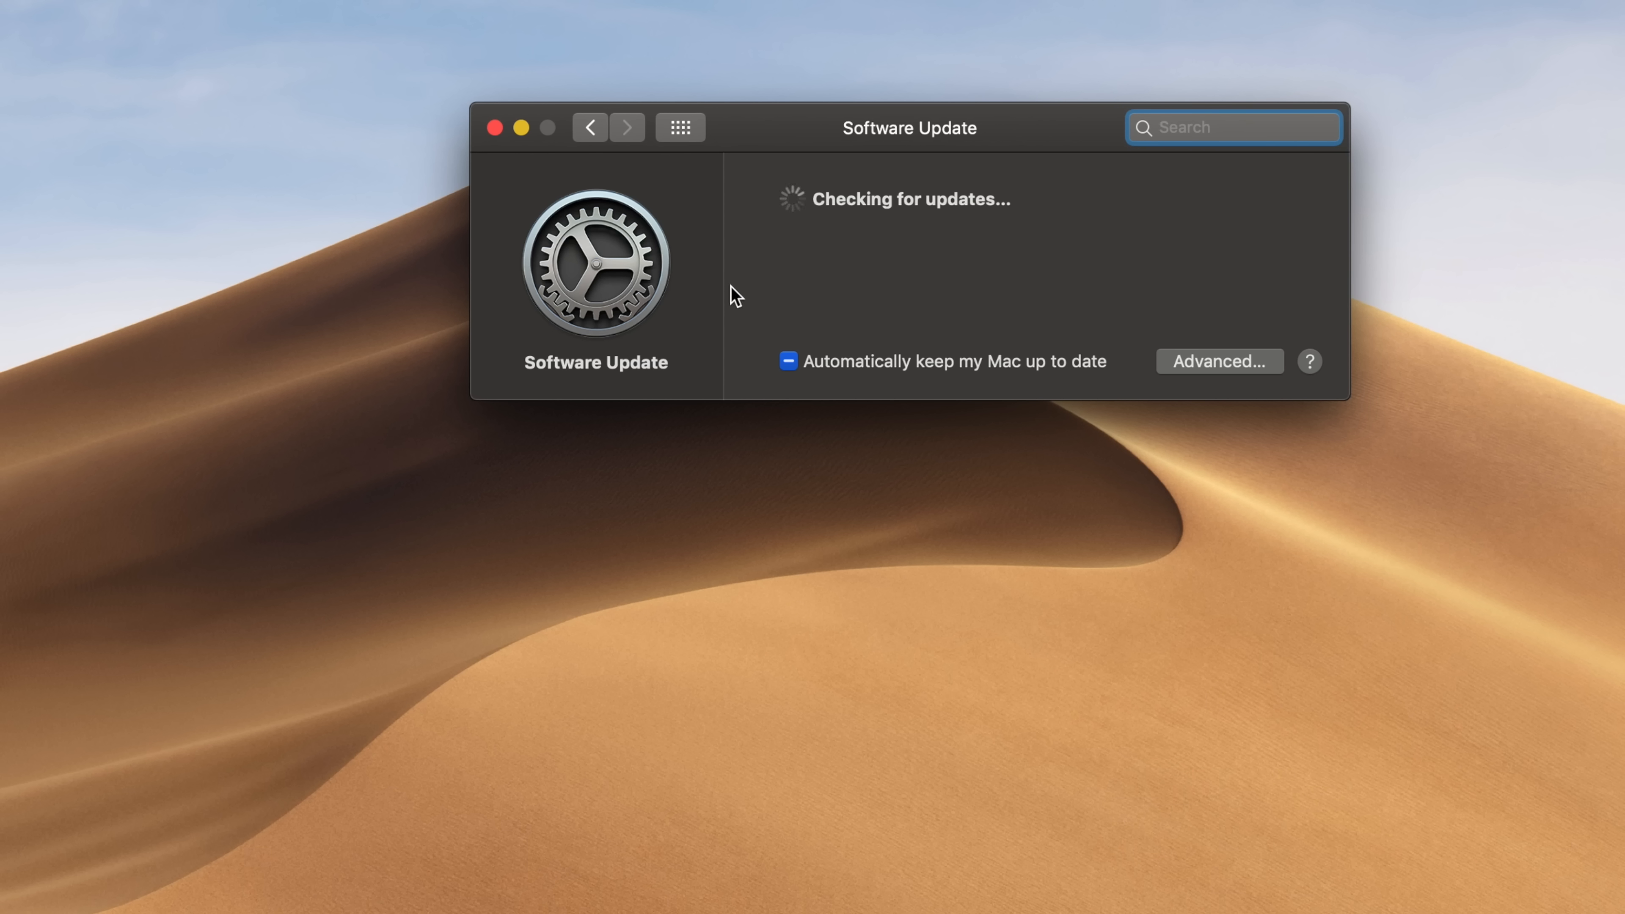
click(1233, 128)
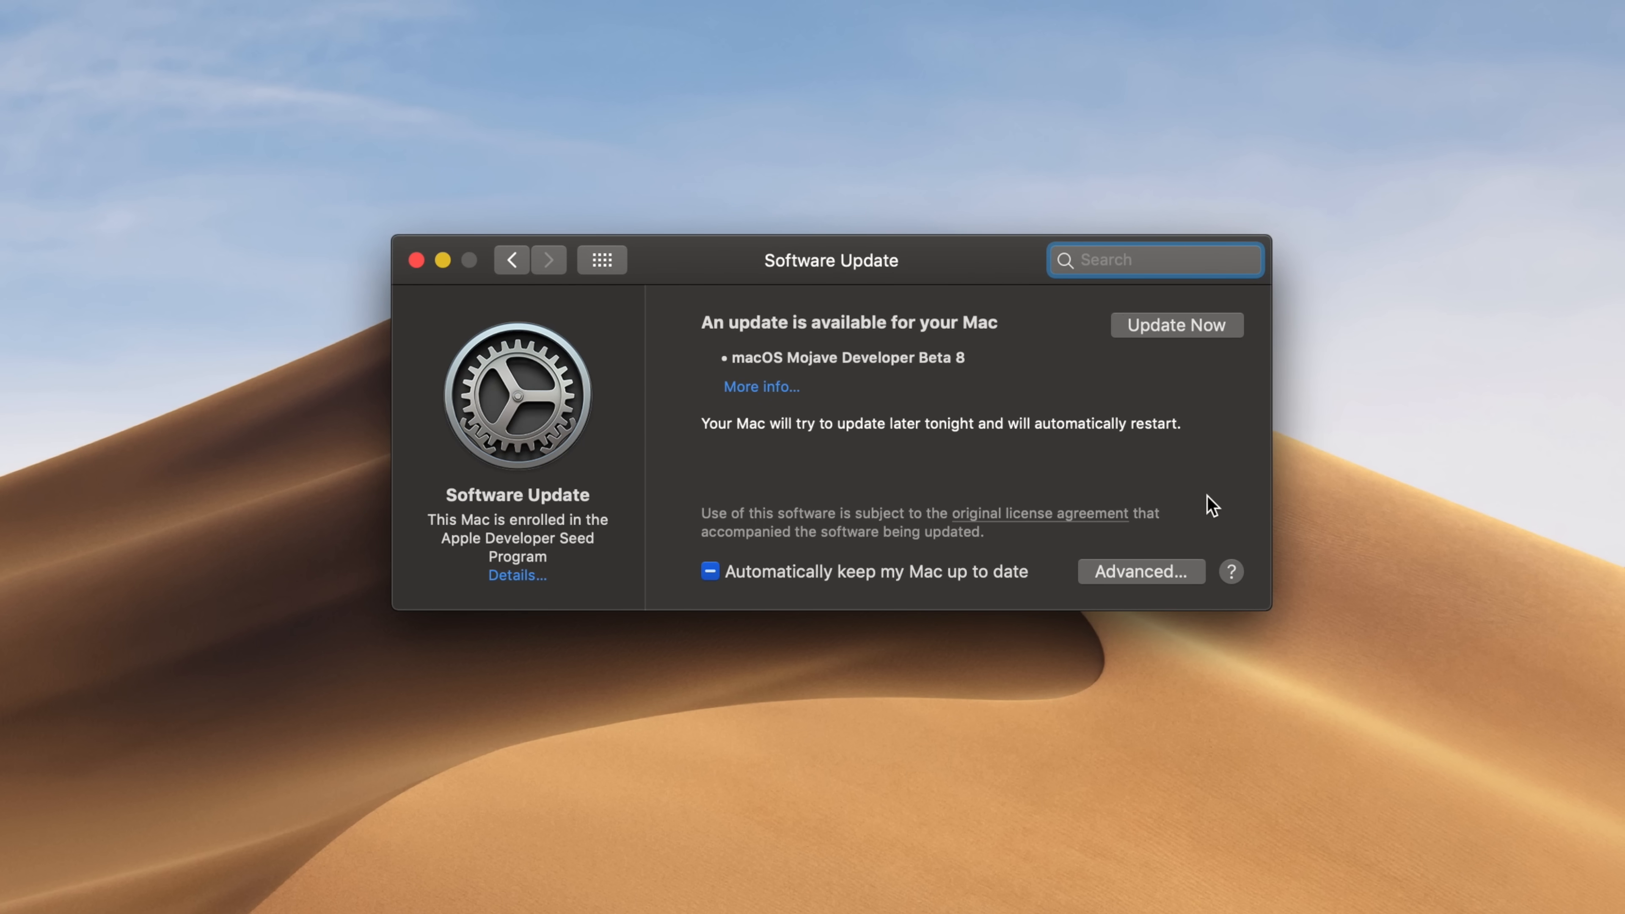
mouse_move(1237, 341)
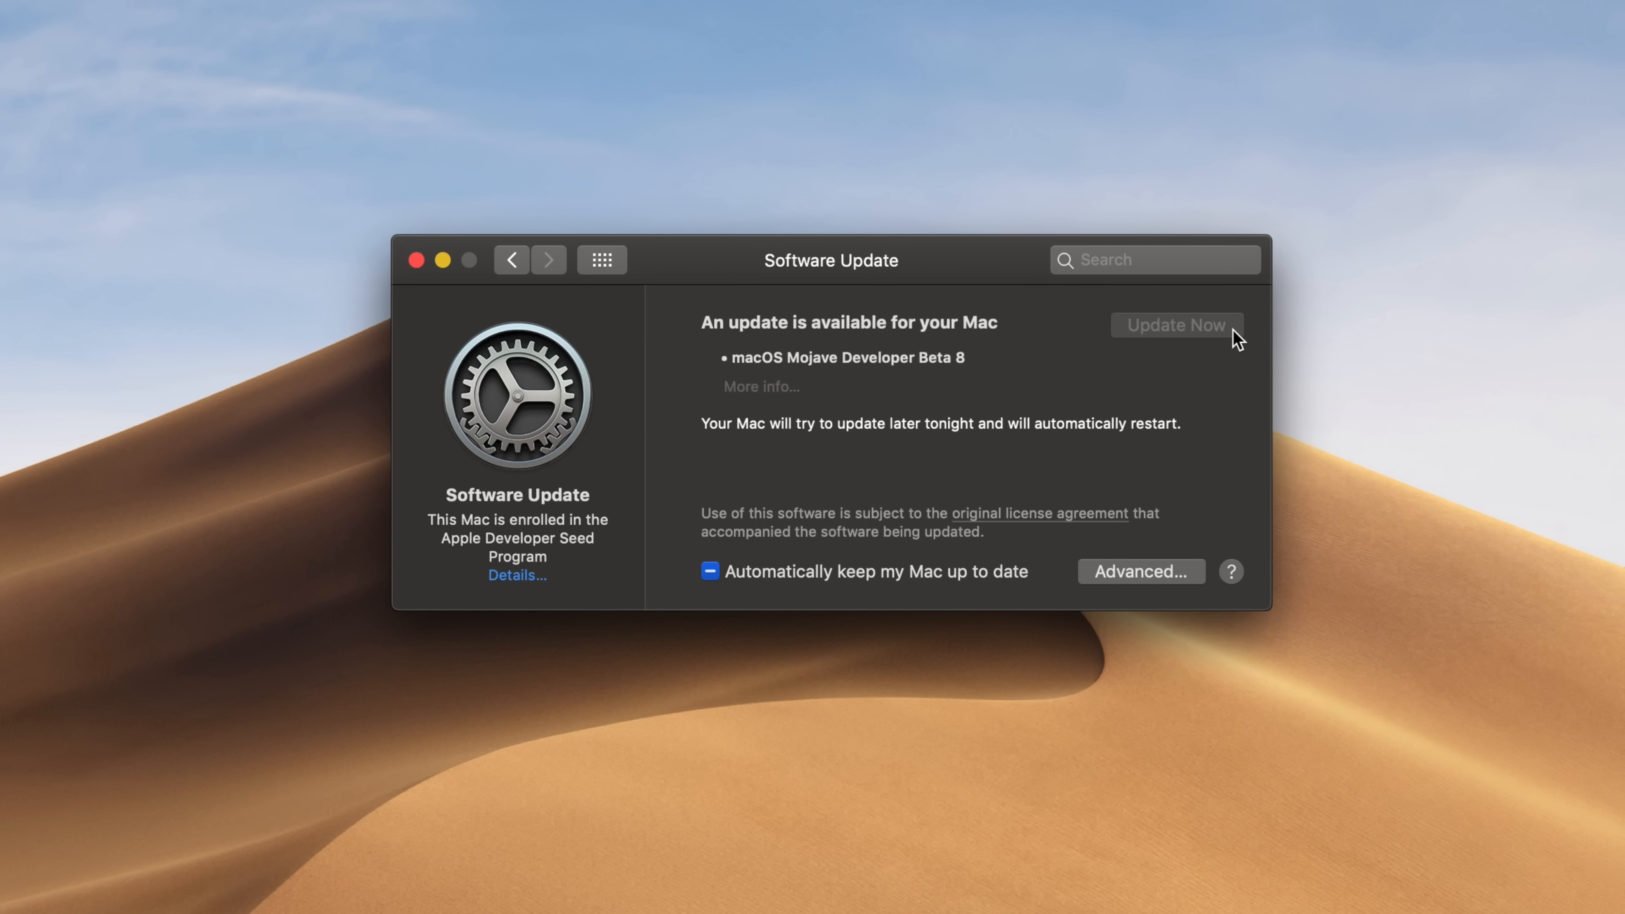
click(1175, 325)
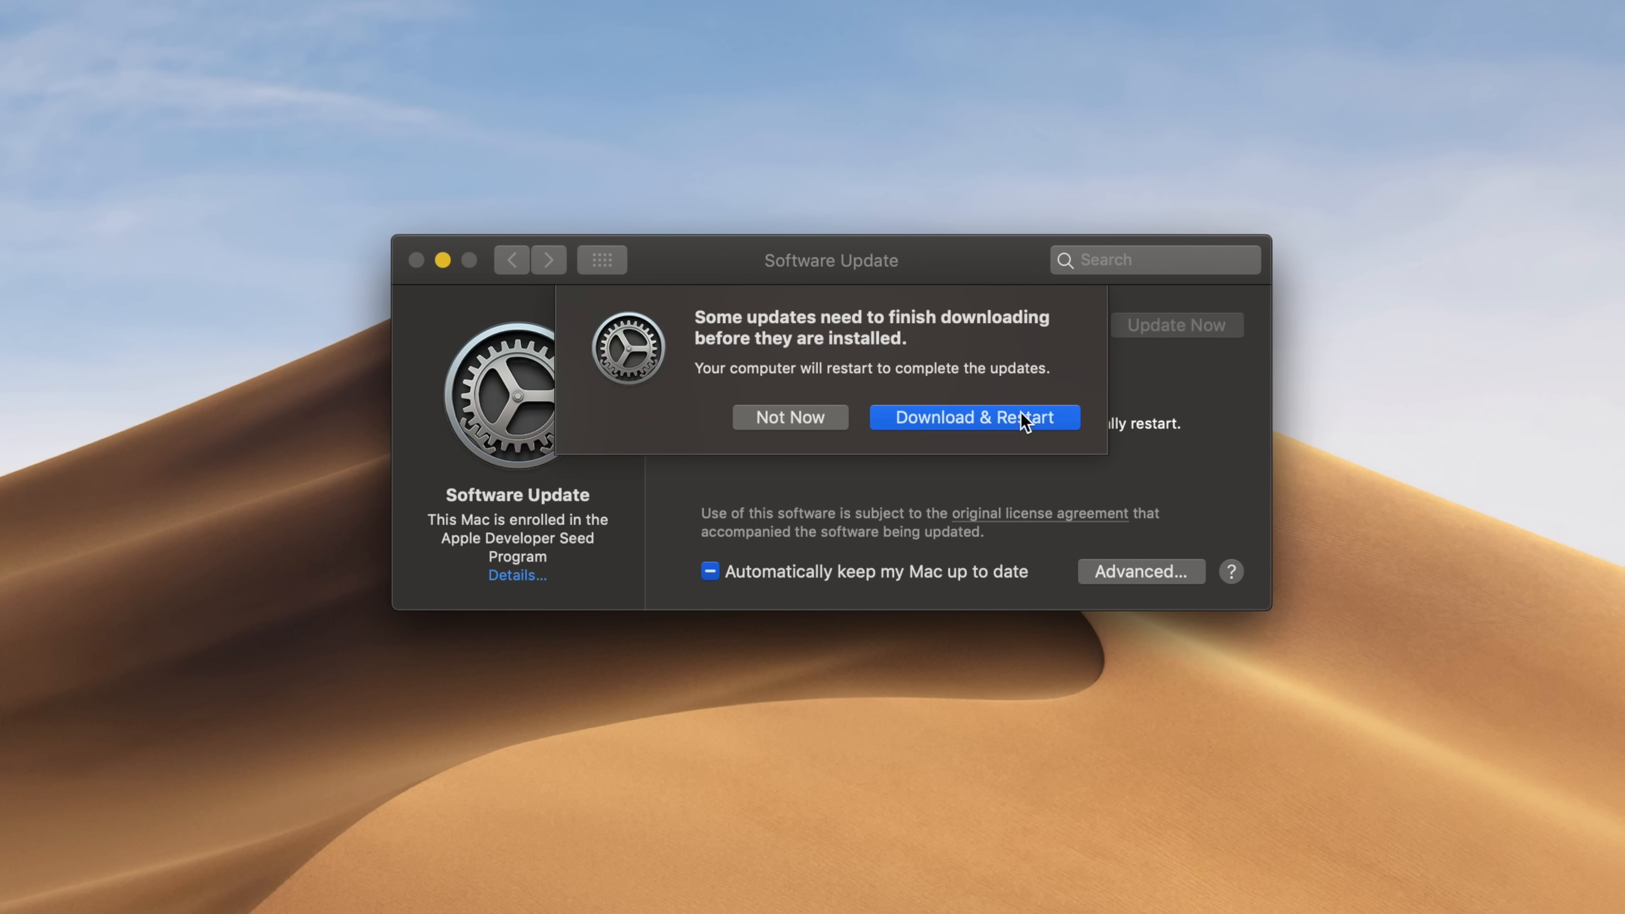
click(973, 416)
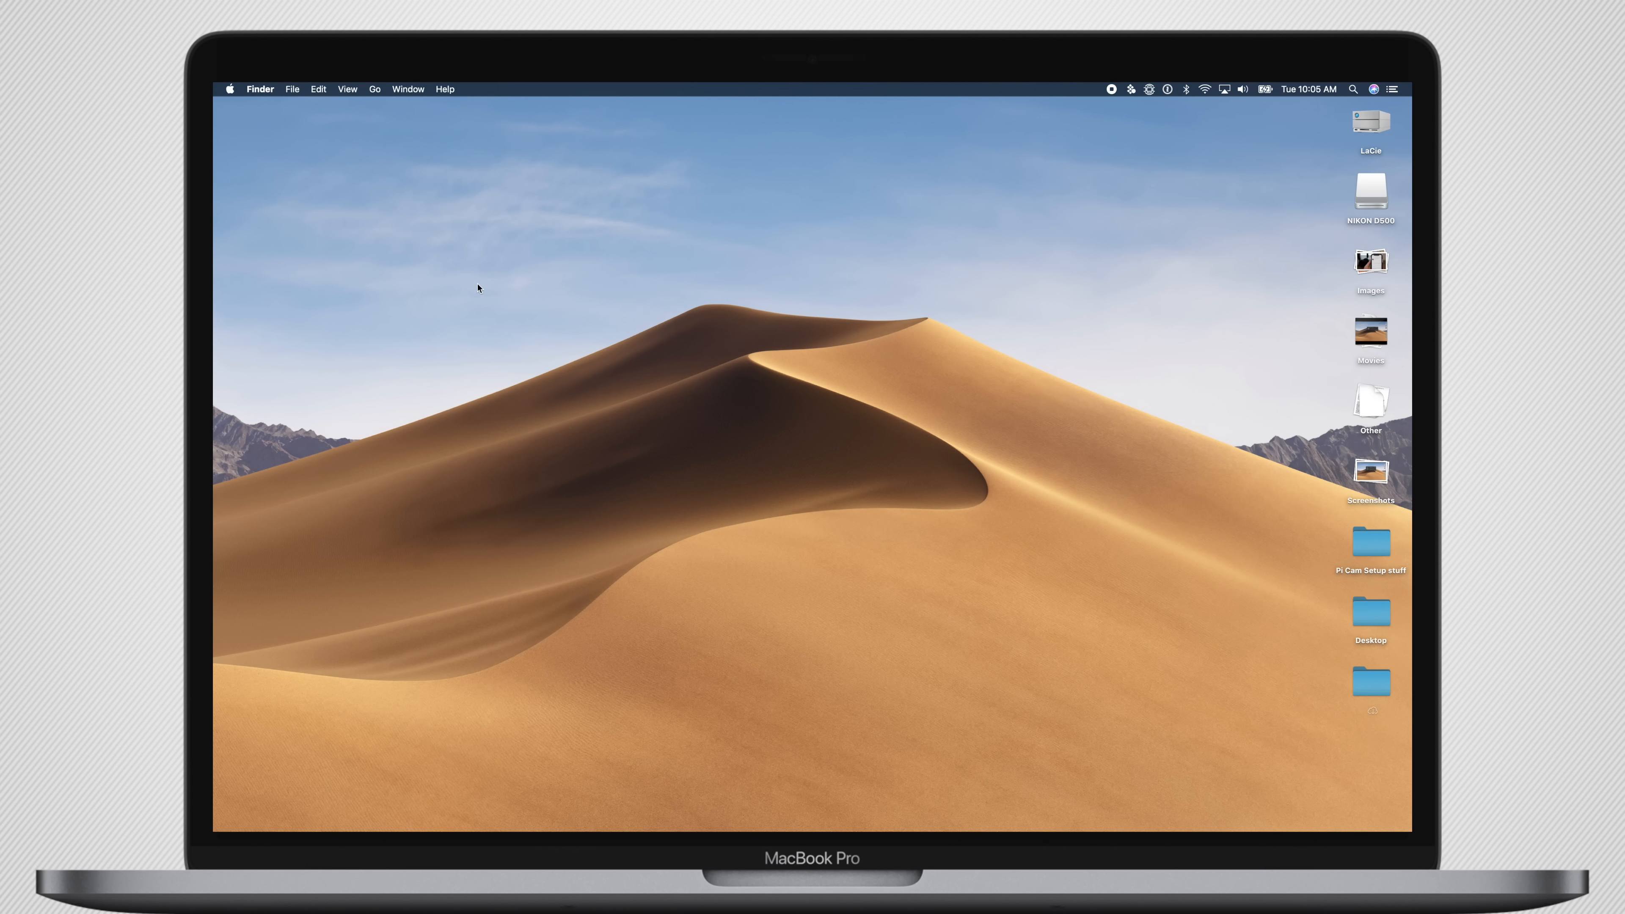
Show About This Mac with macOS Mojave 10.14 Beta, build 18A371a, from the Apple menu
click(229, 89)
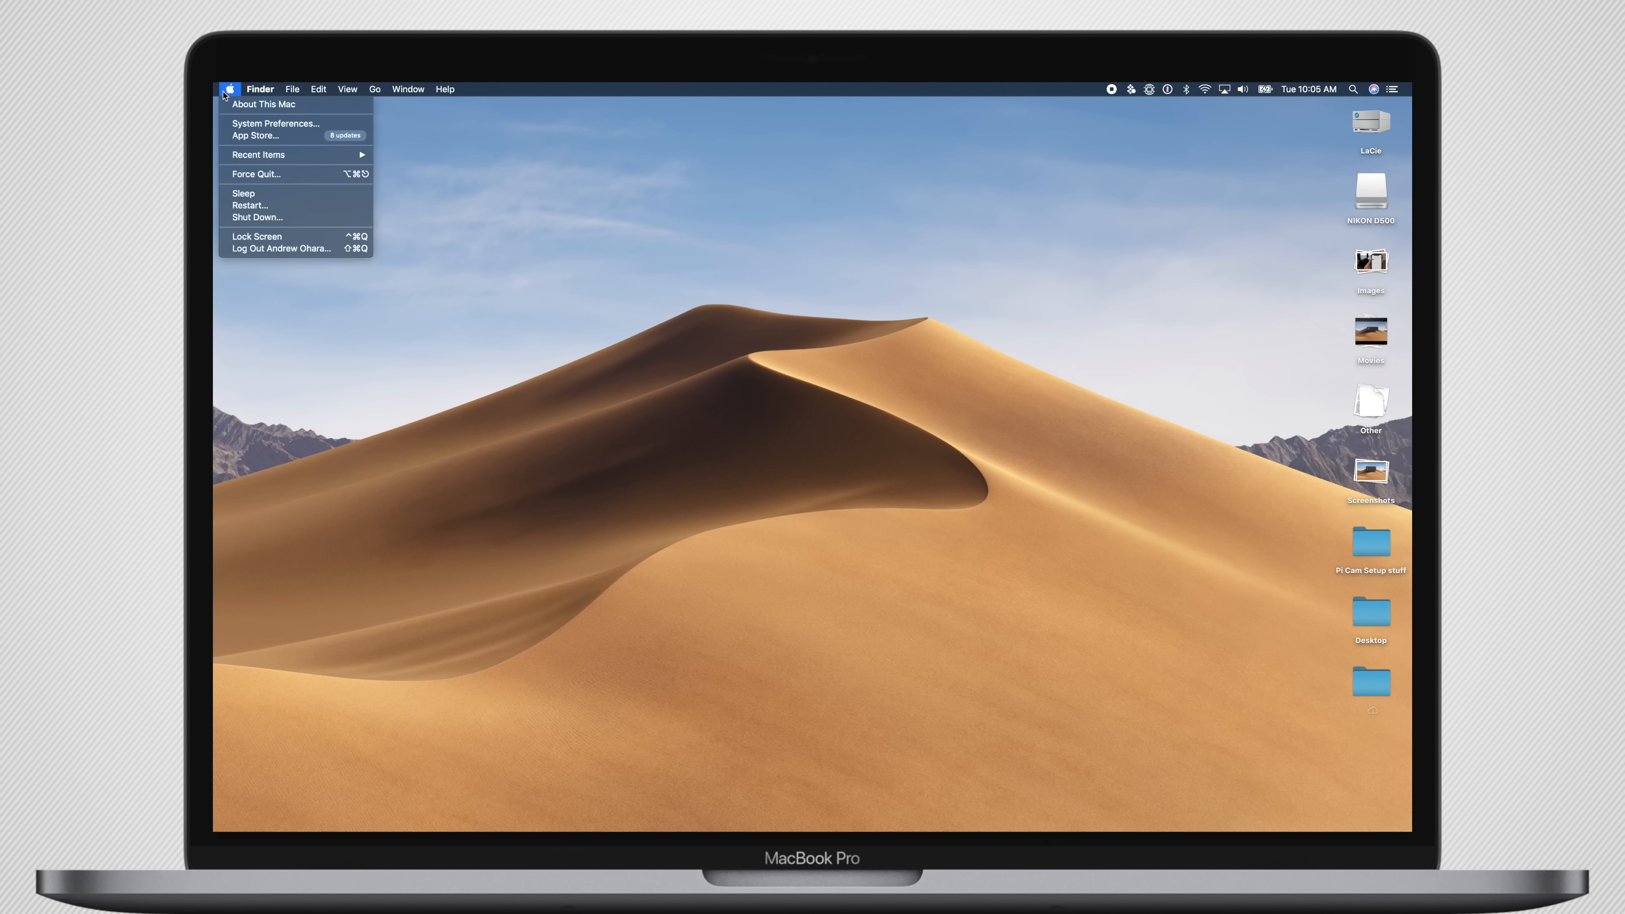
click(230, 88)
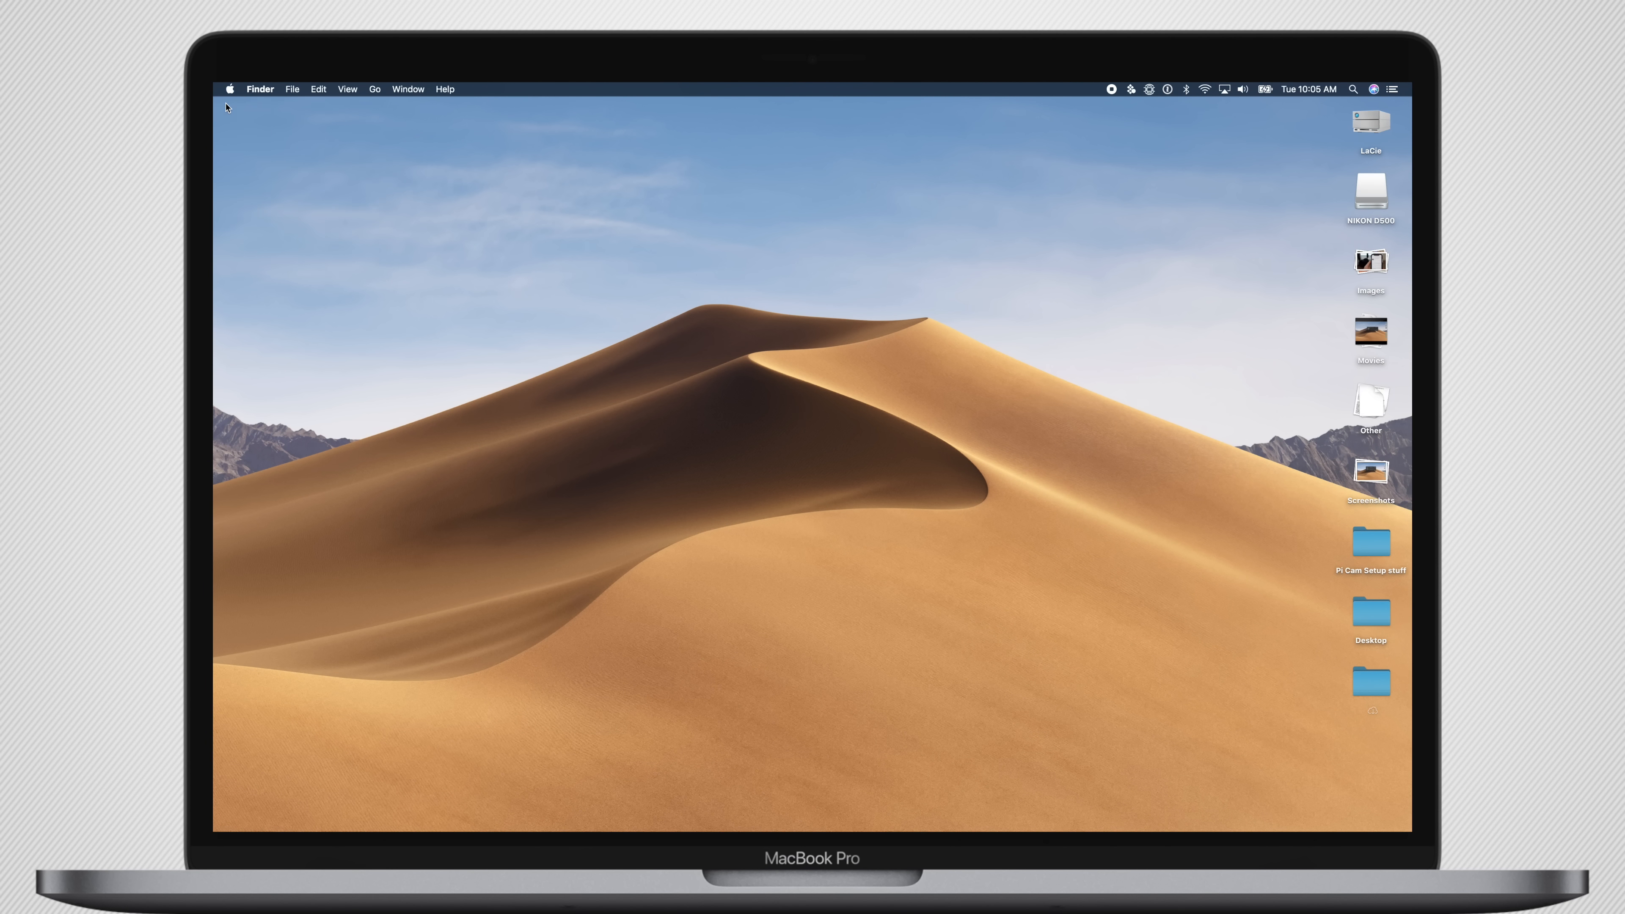
click(229, 89)
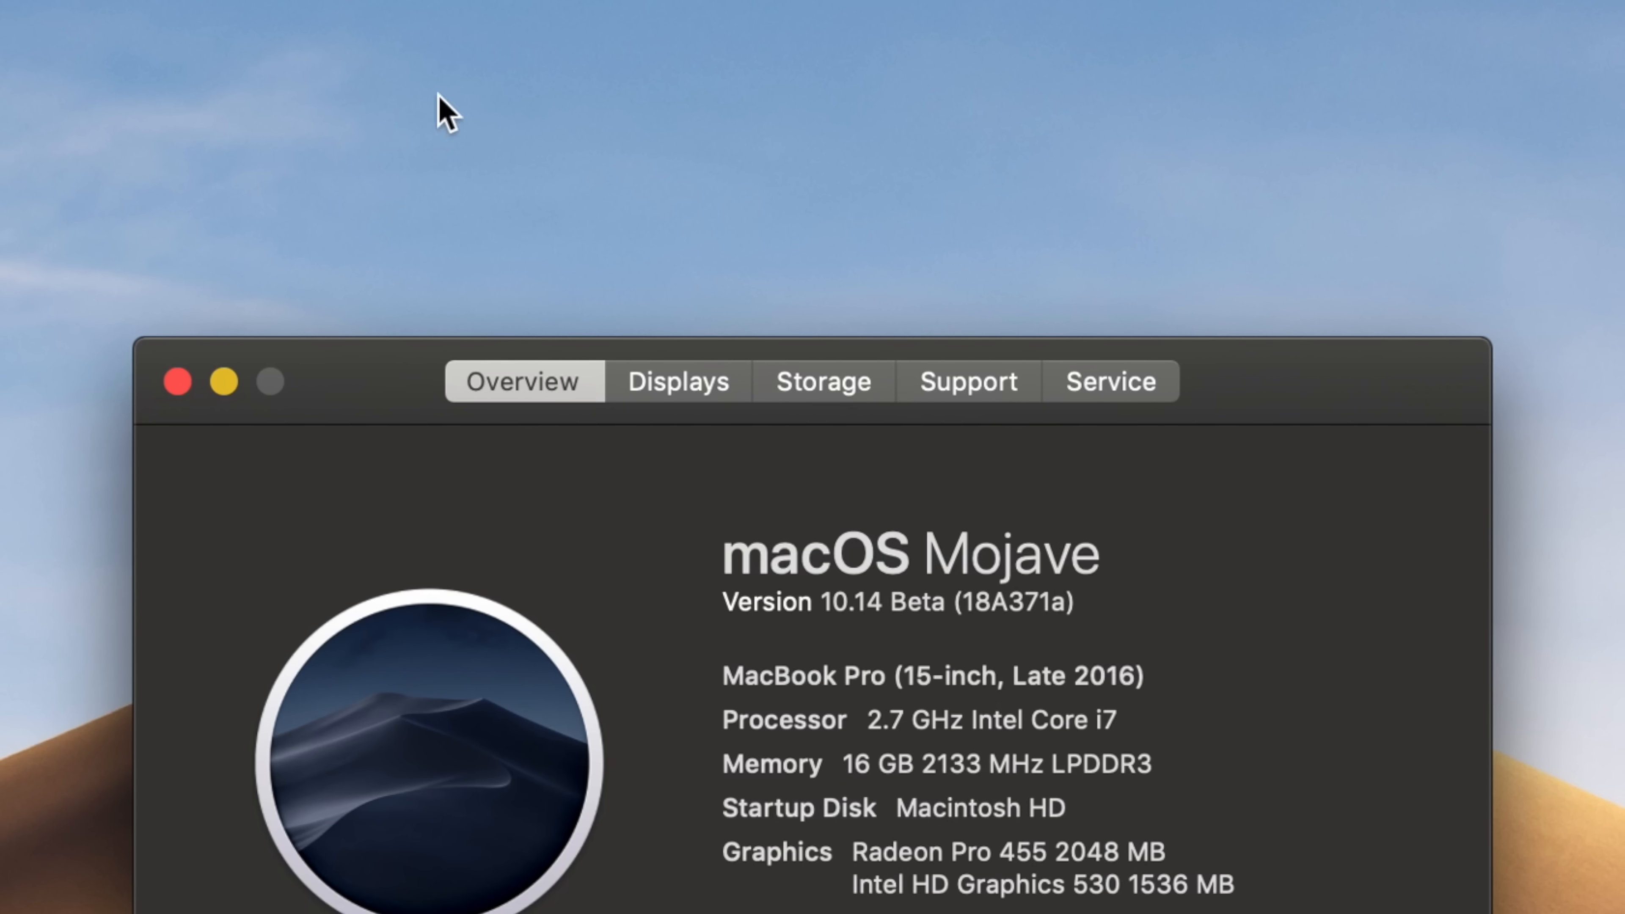
mouse_move(1298, 718)
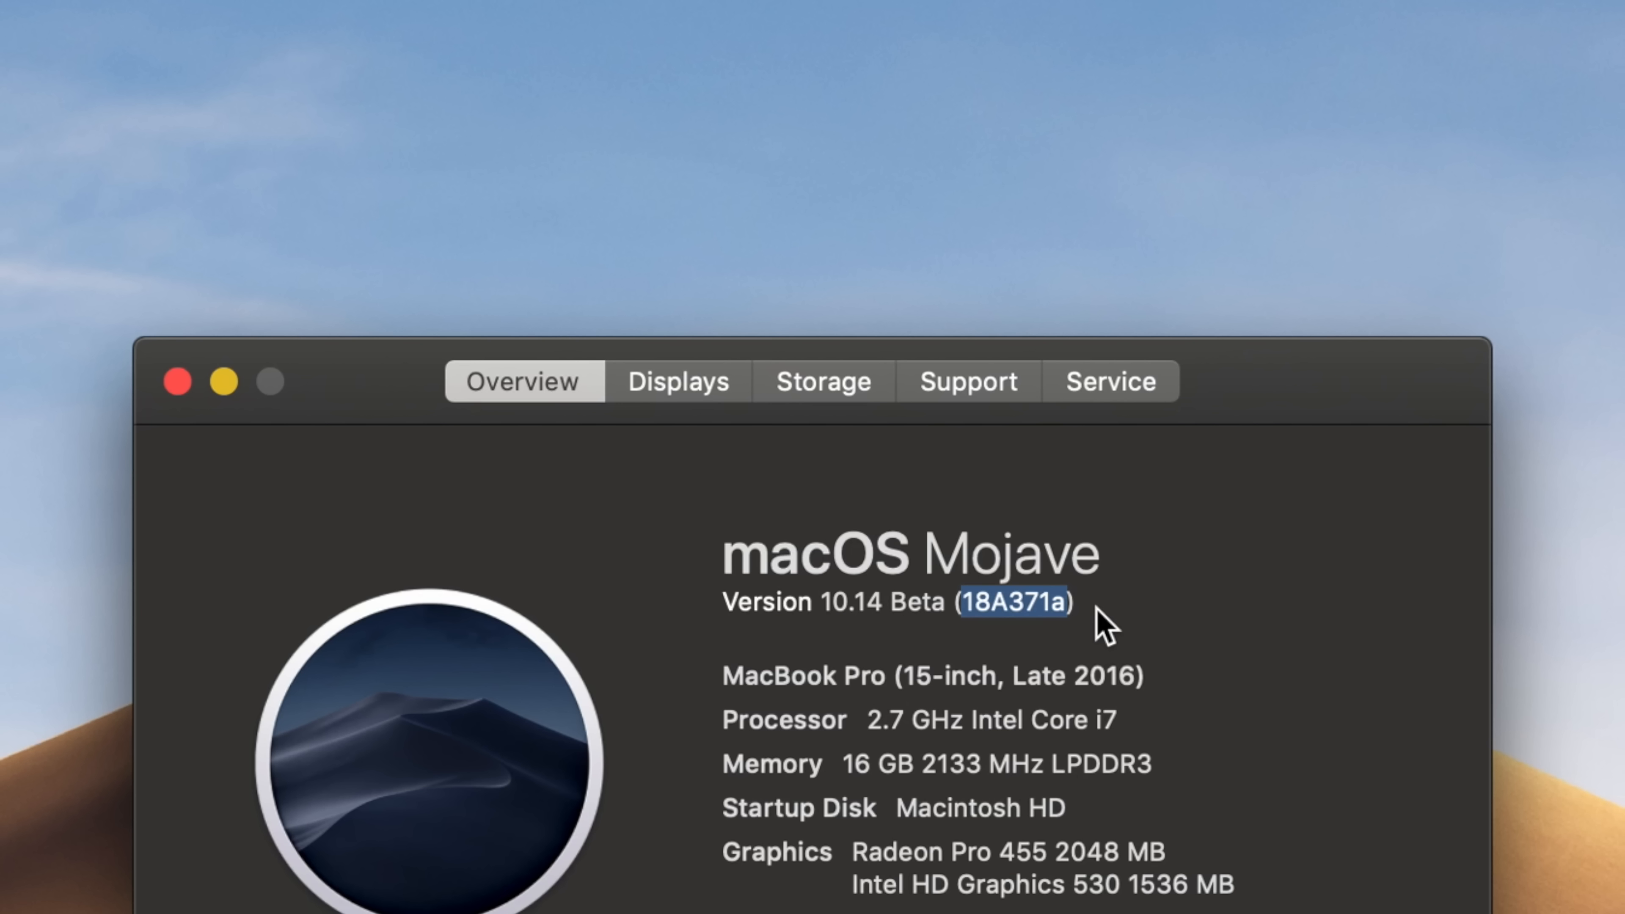
mouse_move(1156, 591)
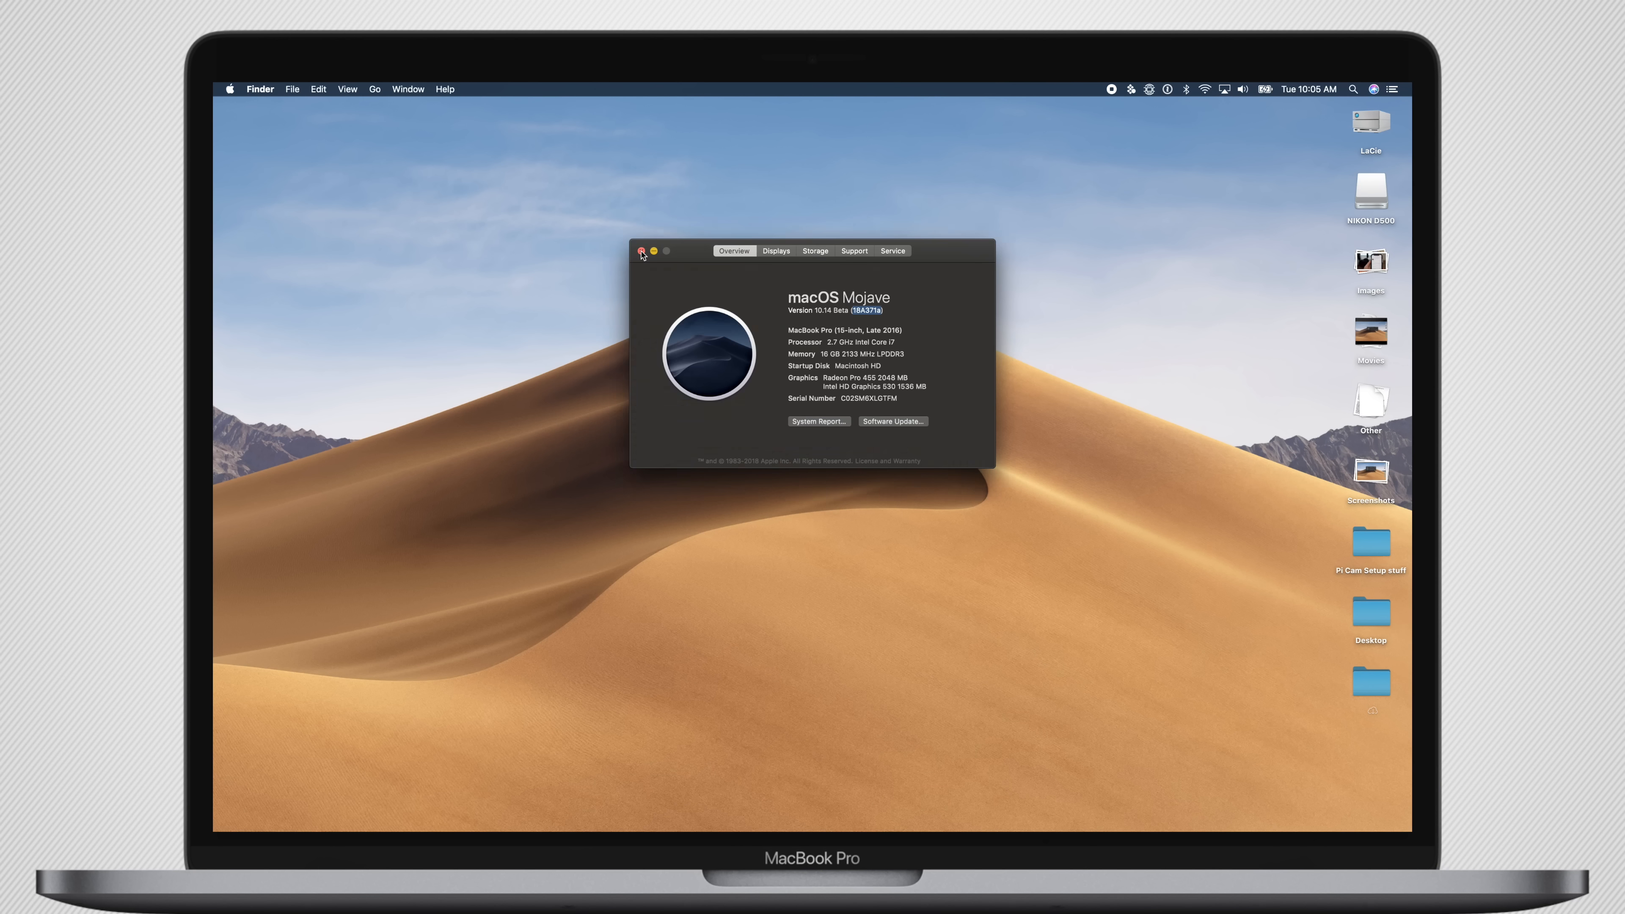
Close About This Mac, review Geekbench Compute and Device pages, then run the CPU benchmark
click(642, 252)
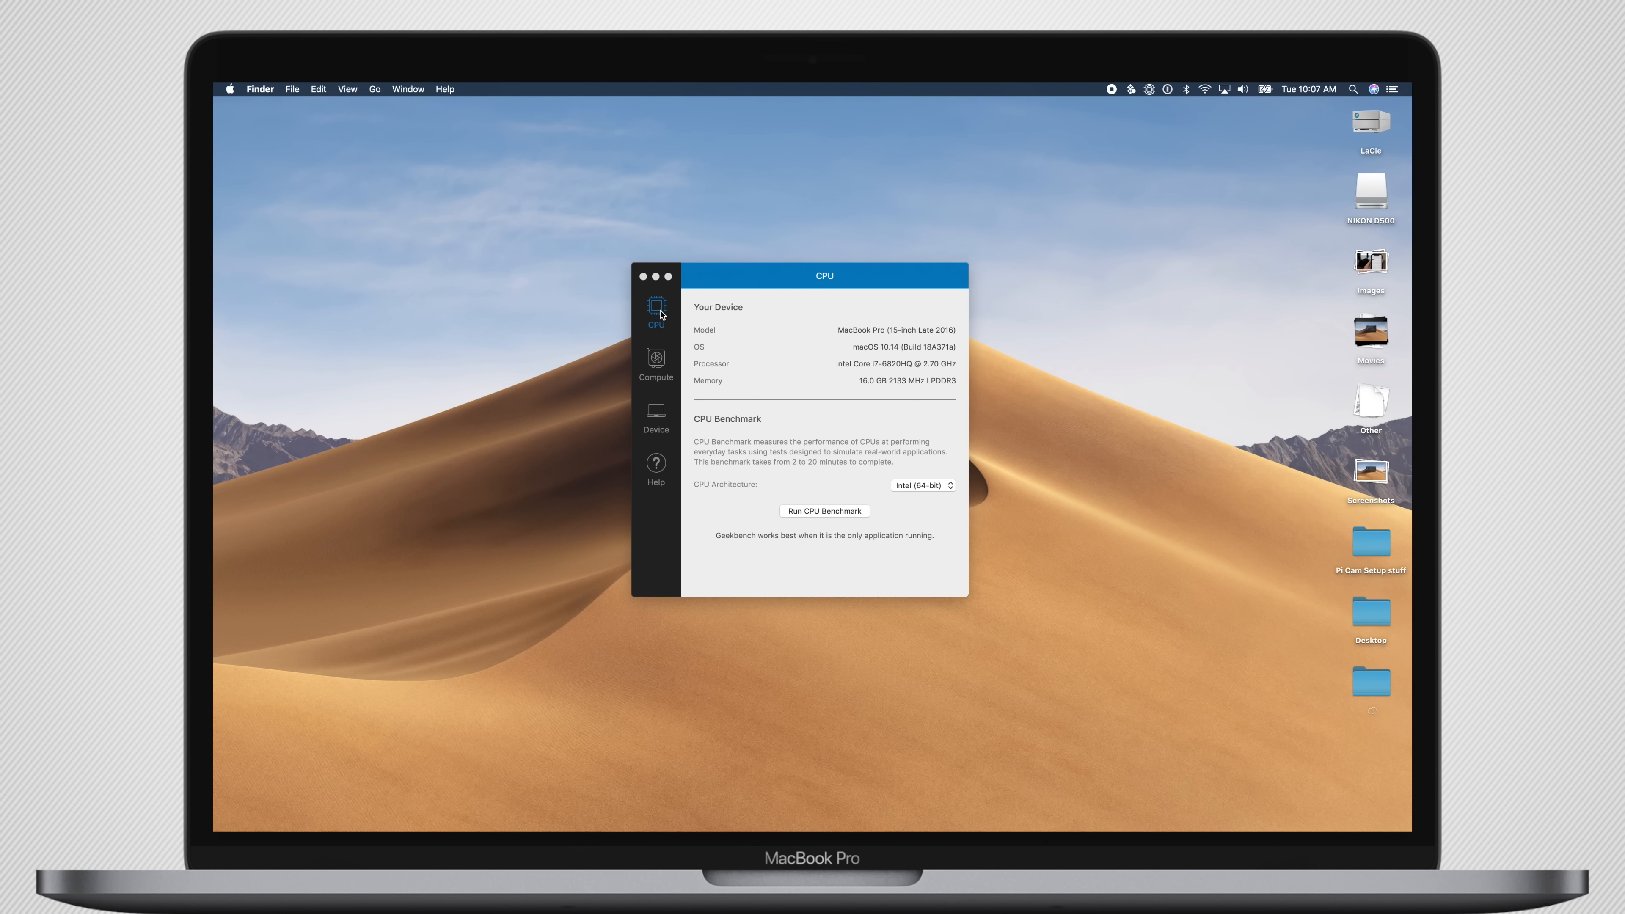
click(655, 365)
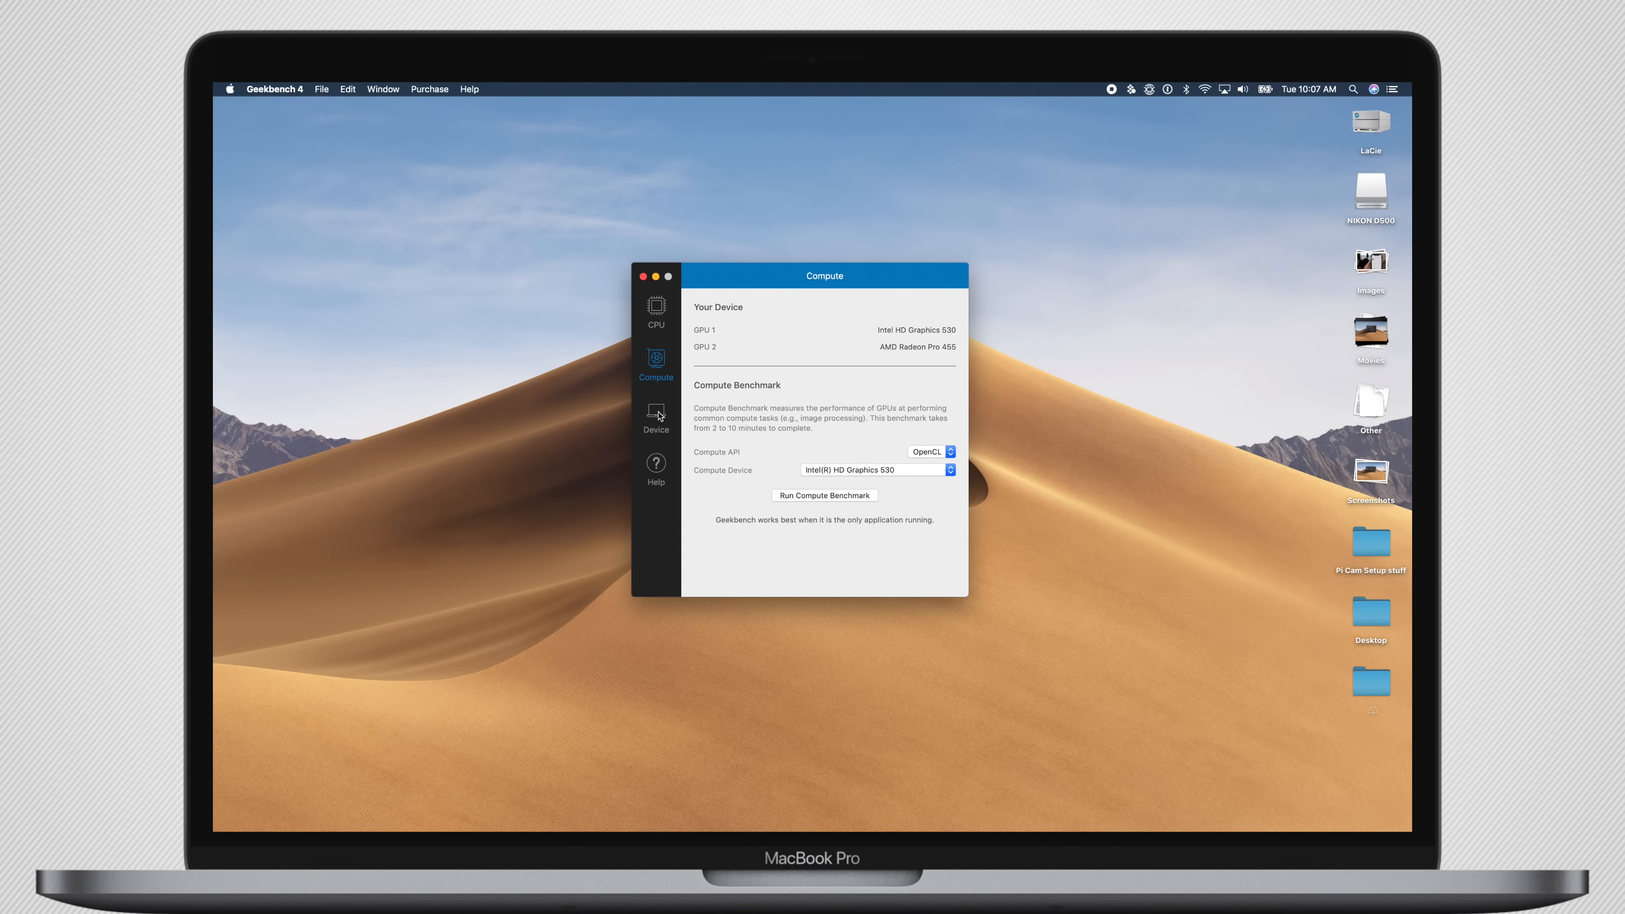
click(656, 419)
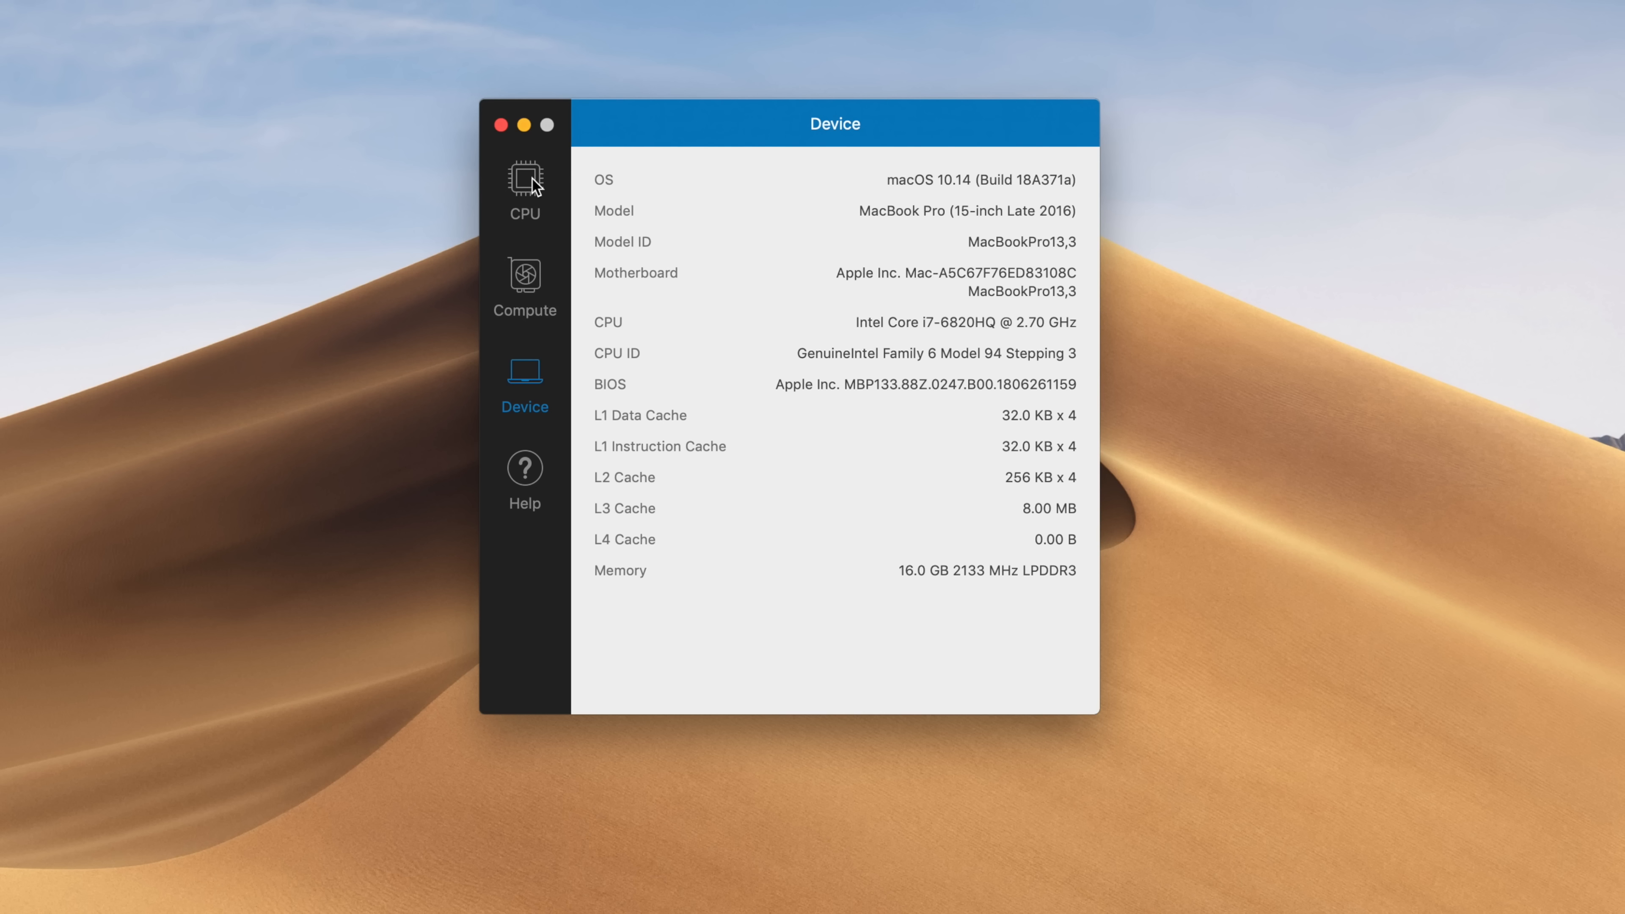
click(525, 186)
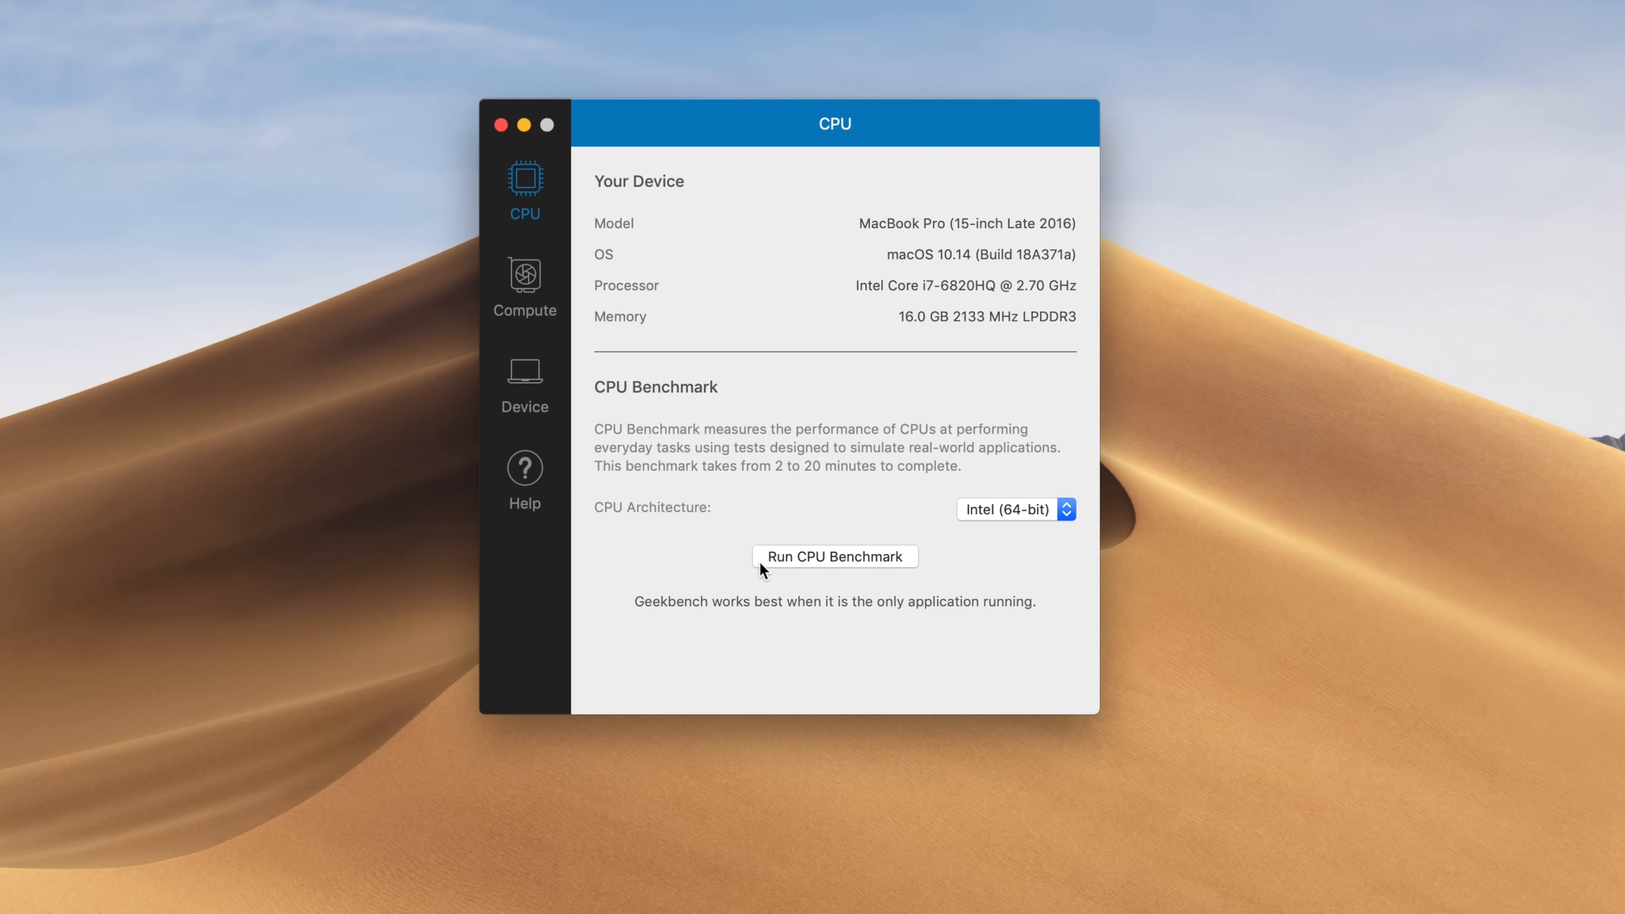
click(835, 557)
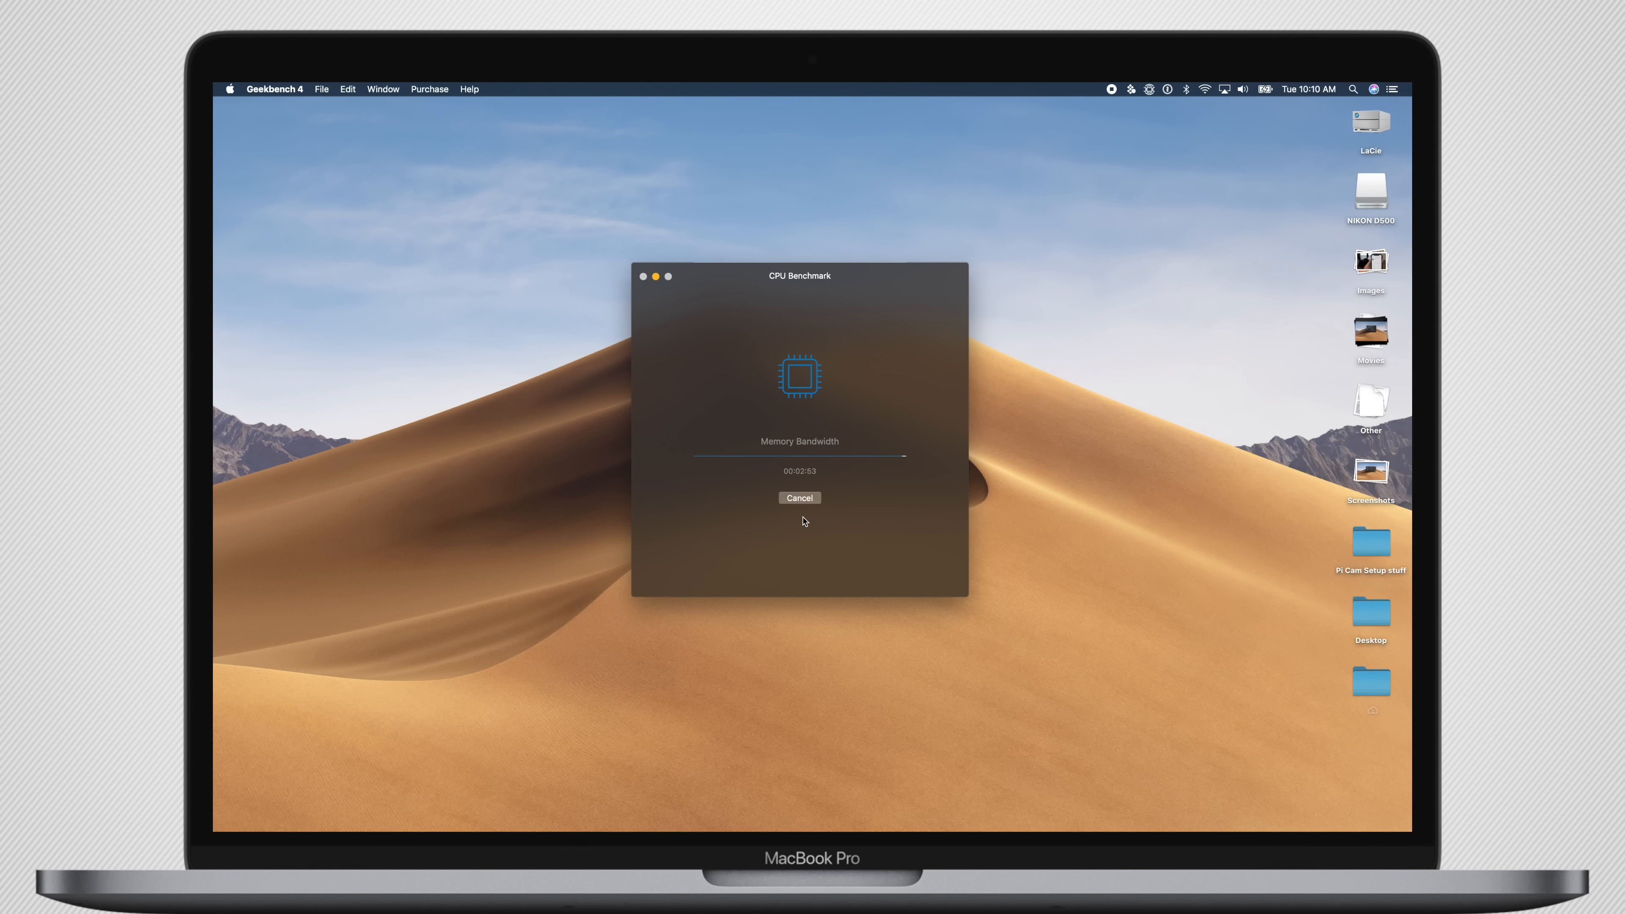
click(798, 497)
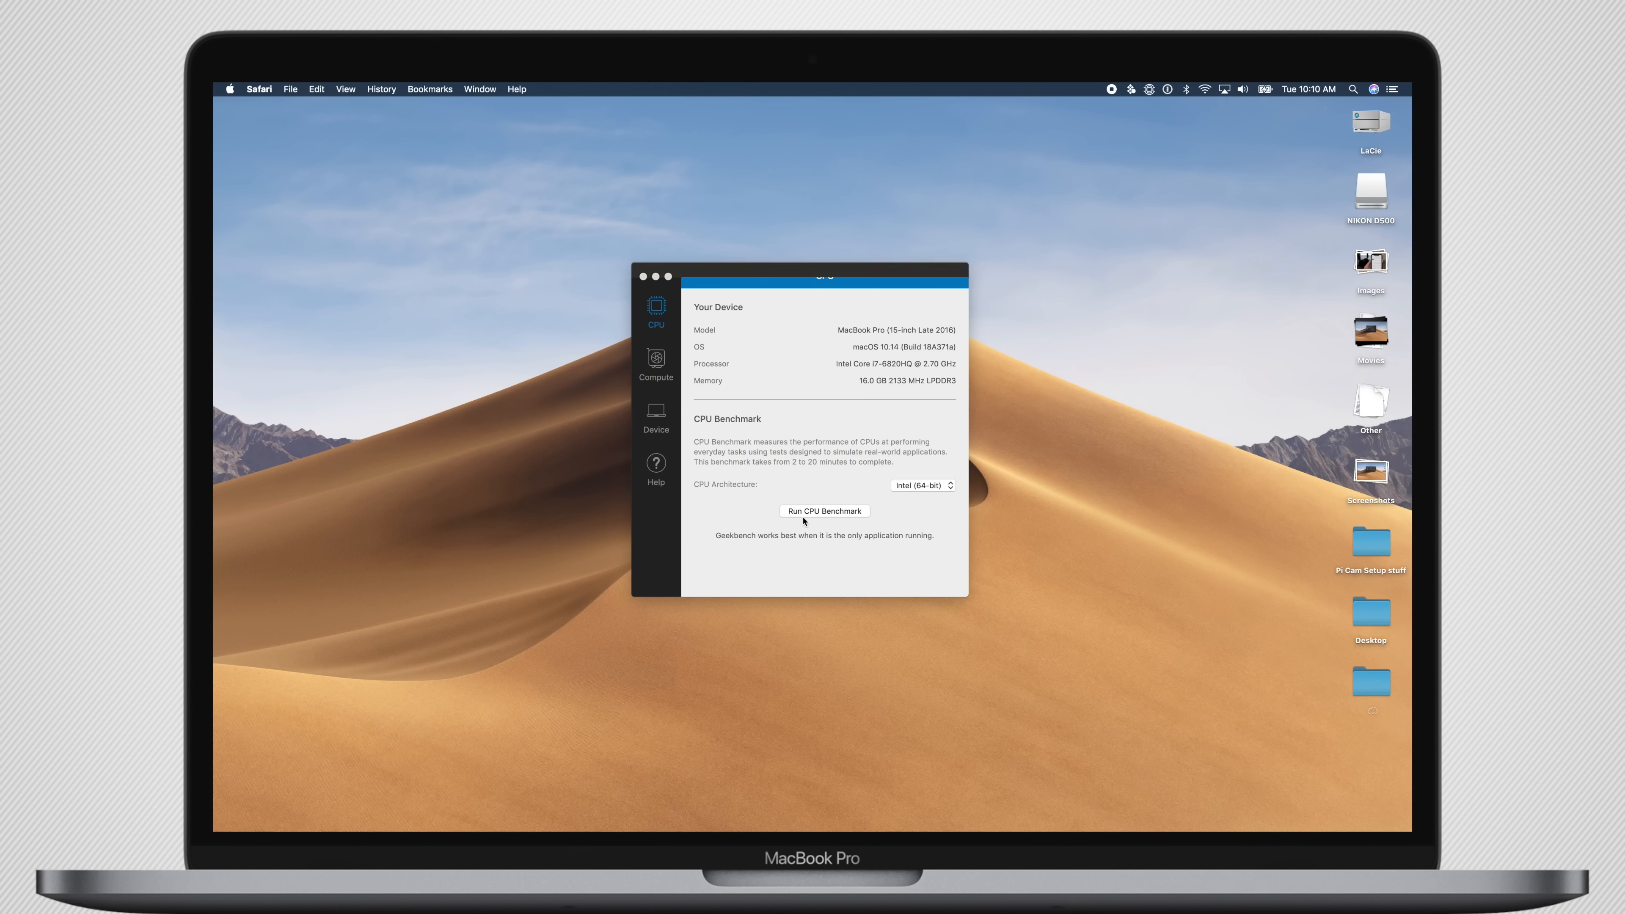
View the uploaded result: 3695 single-core and 12904 multi-core for the MacBook Pro
click(824, 512)
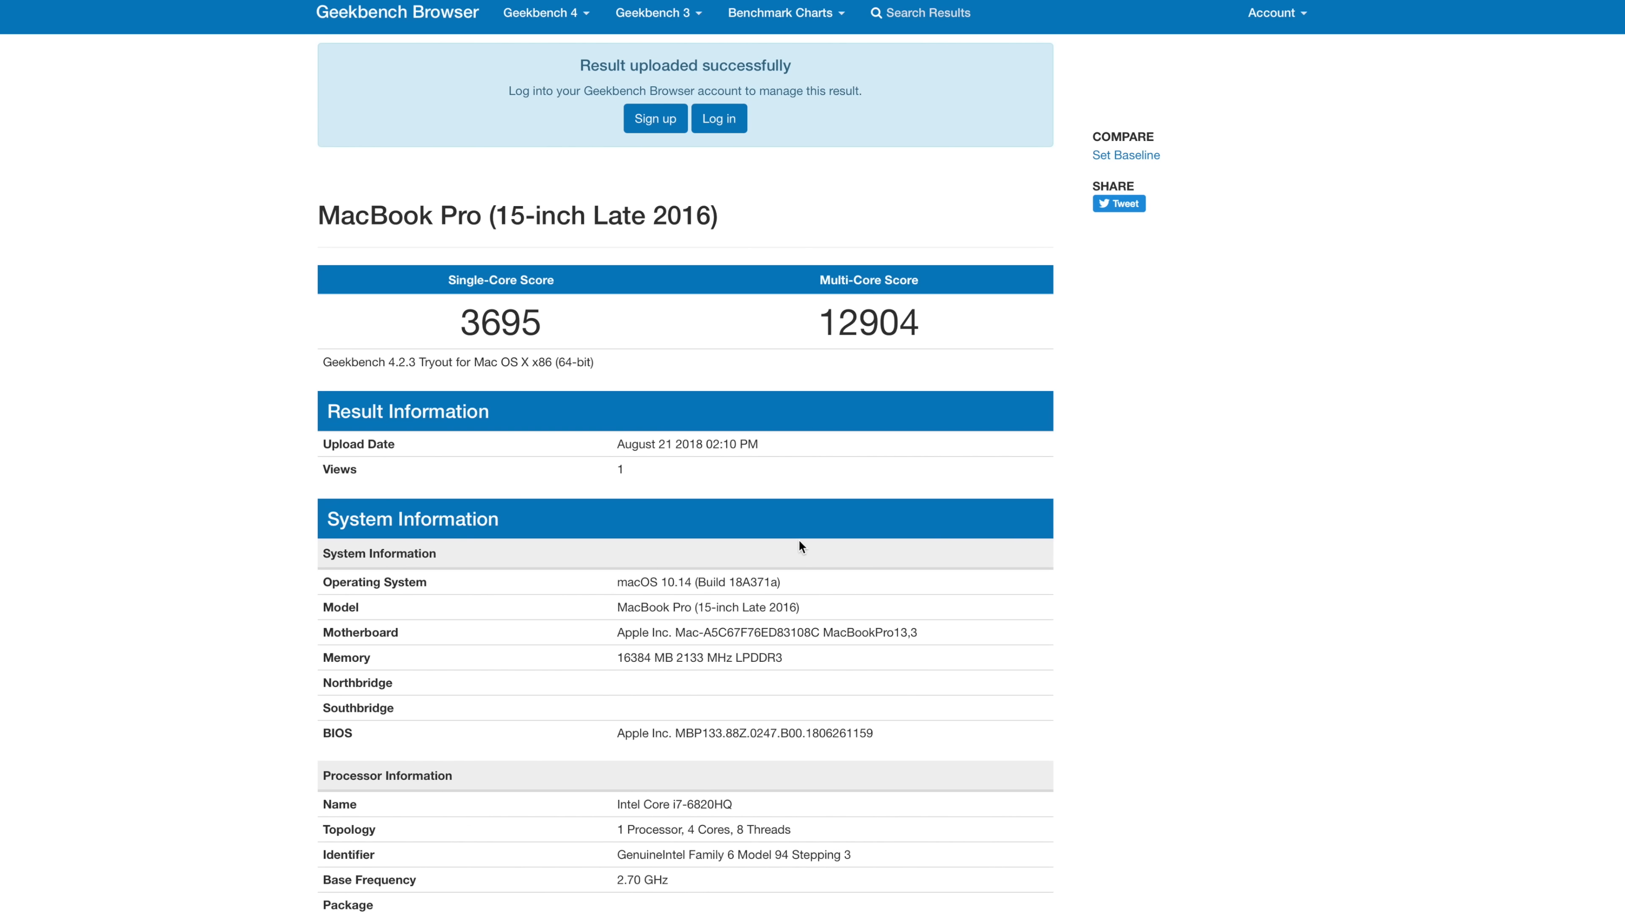
mouse_move(471, 323)
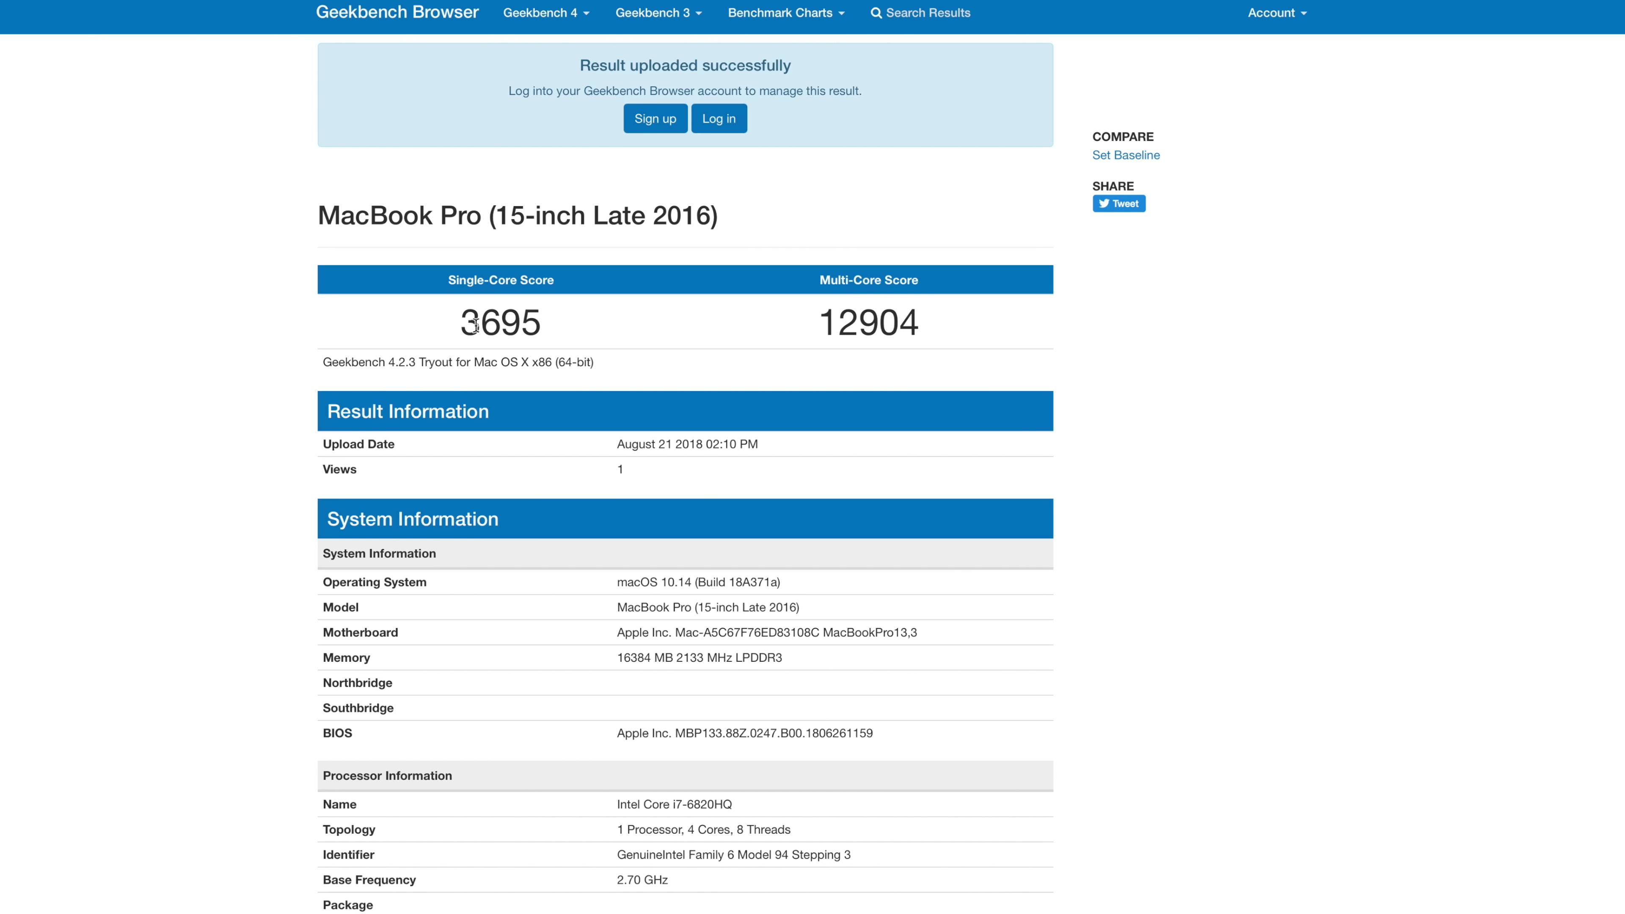
mouse_move(910, 331)
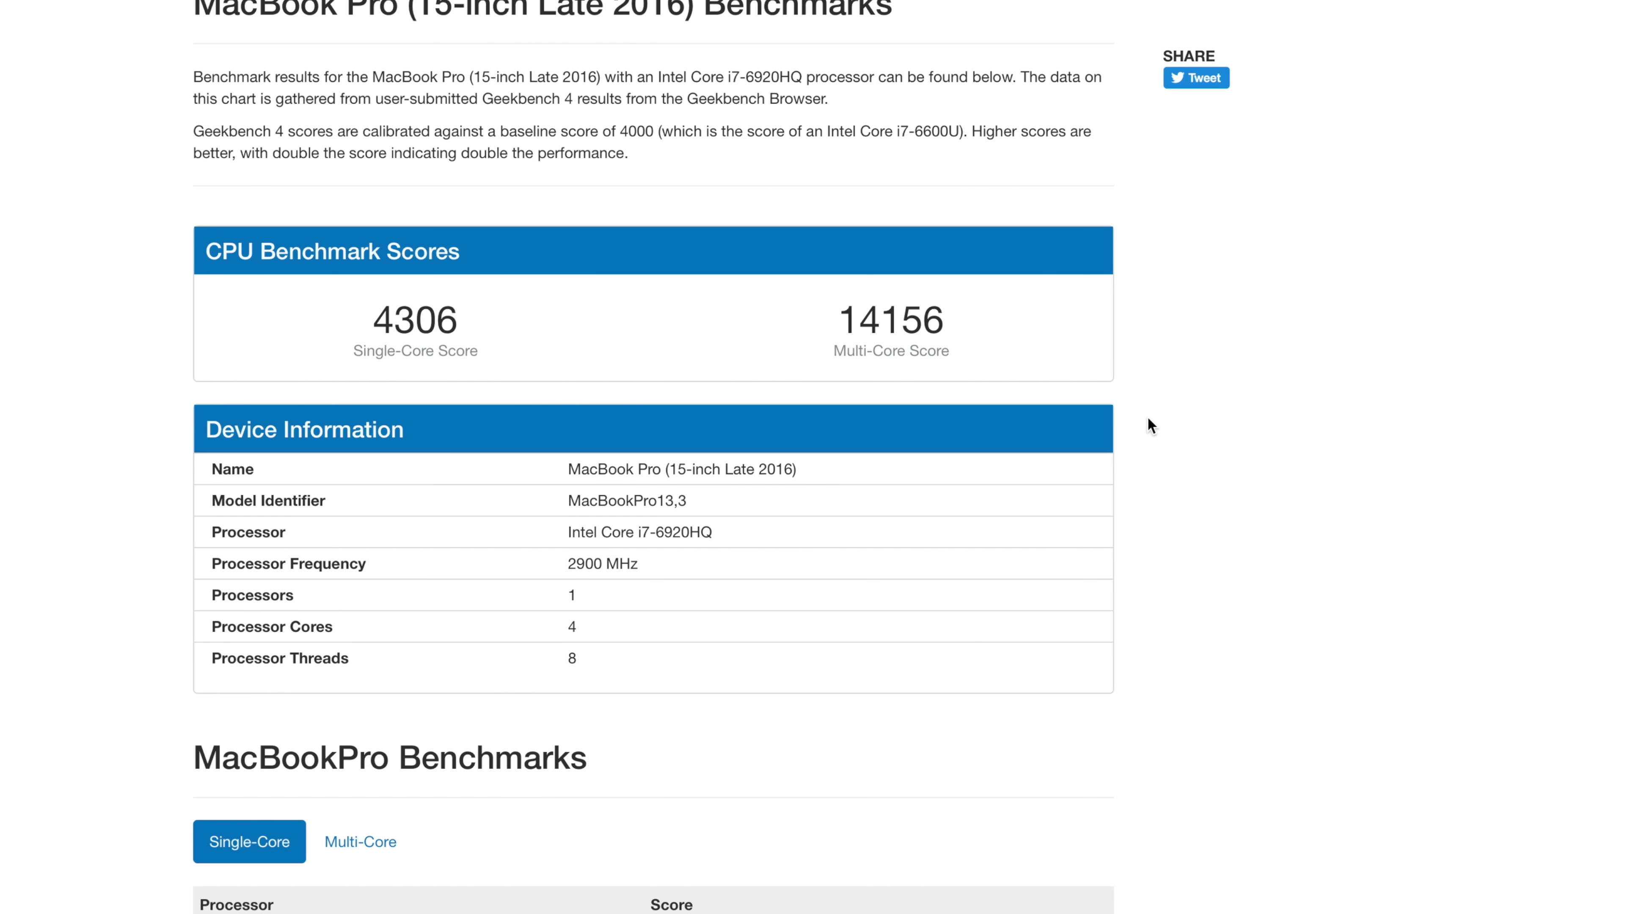
scroll(down, 3)
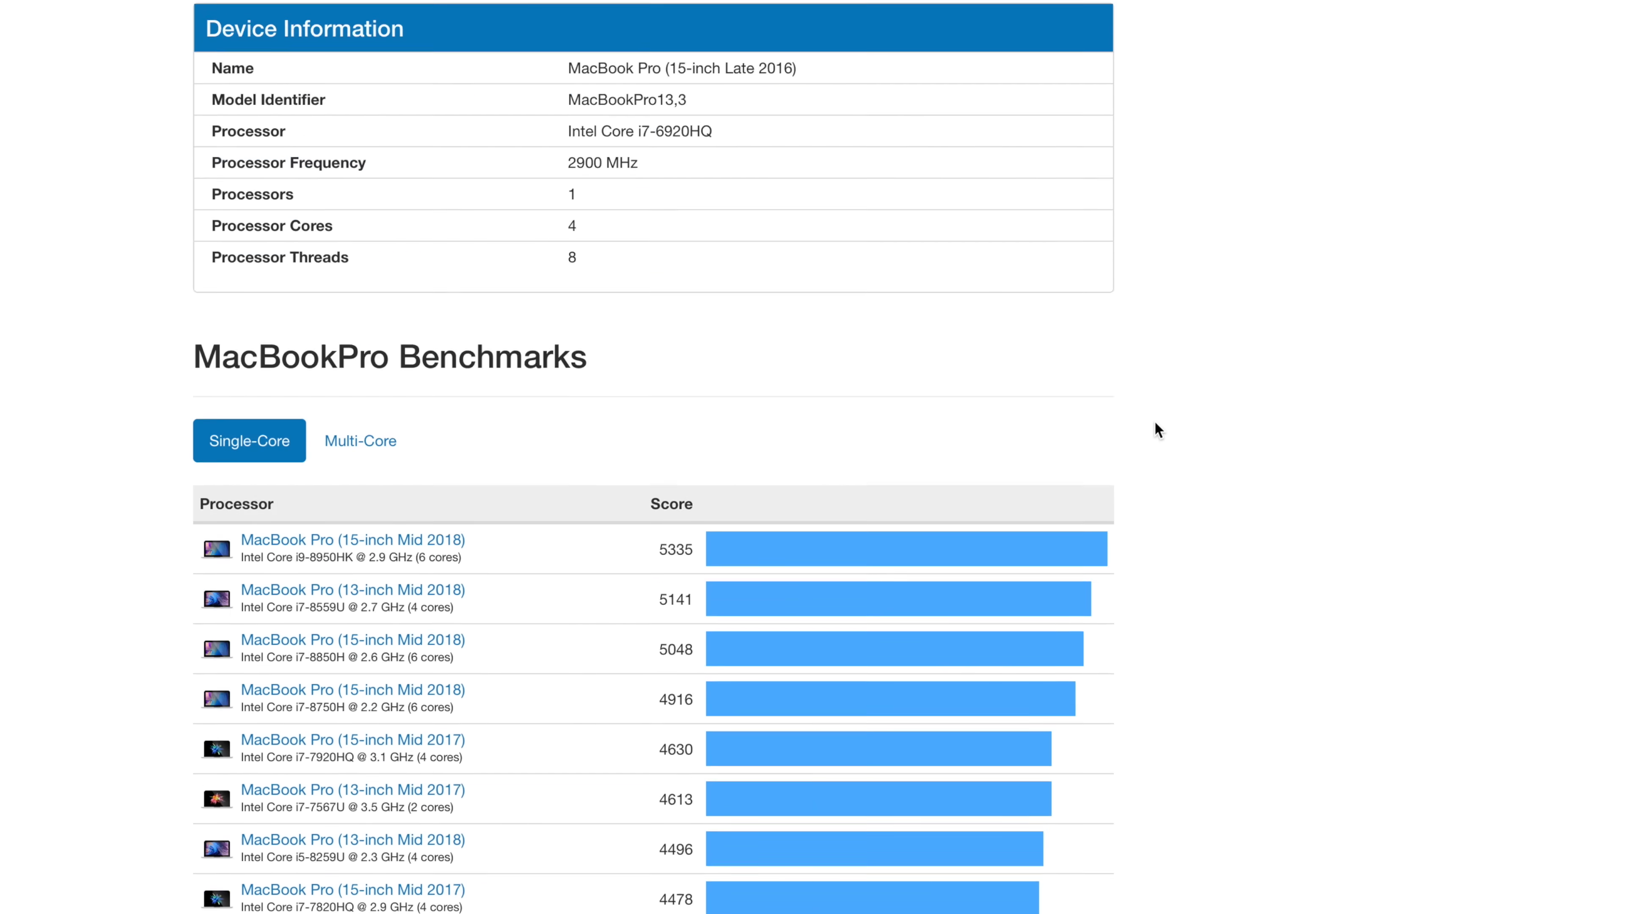
scroll(down, 3)
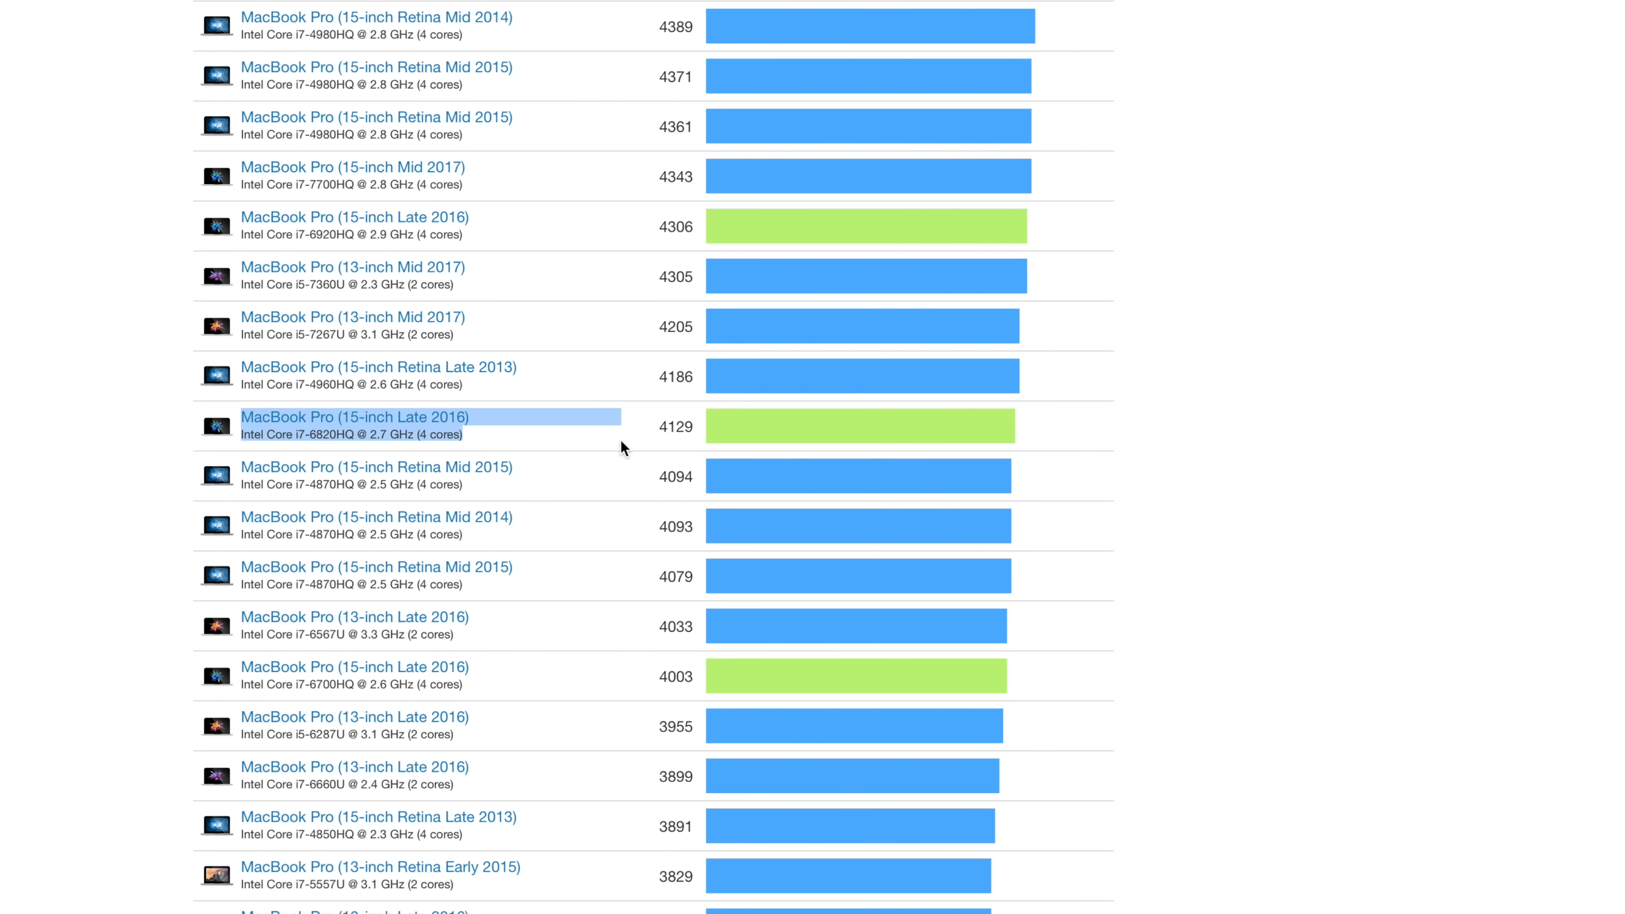
mouse_move(347, 436)
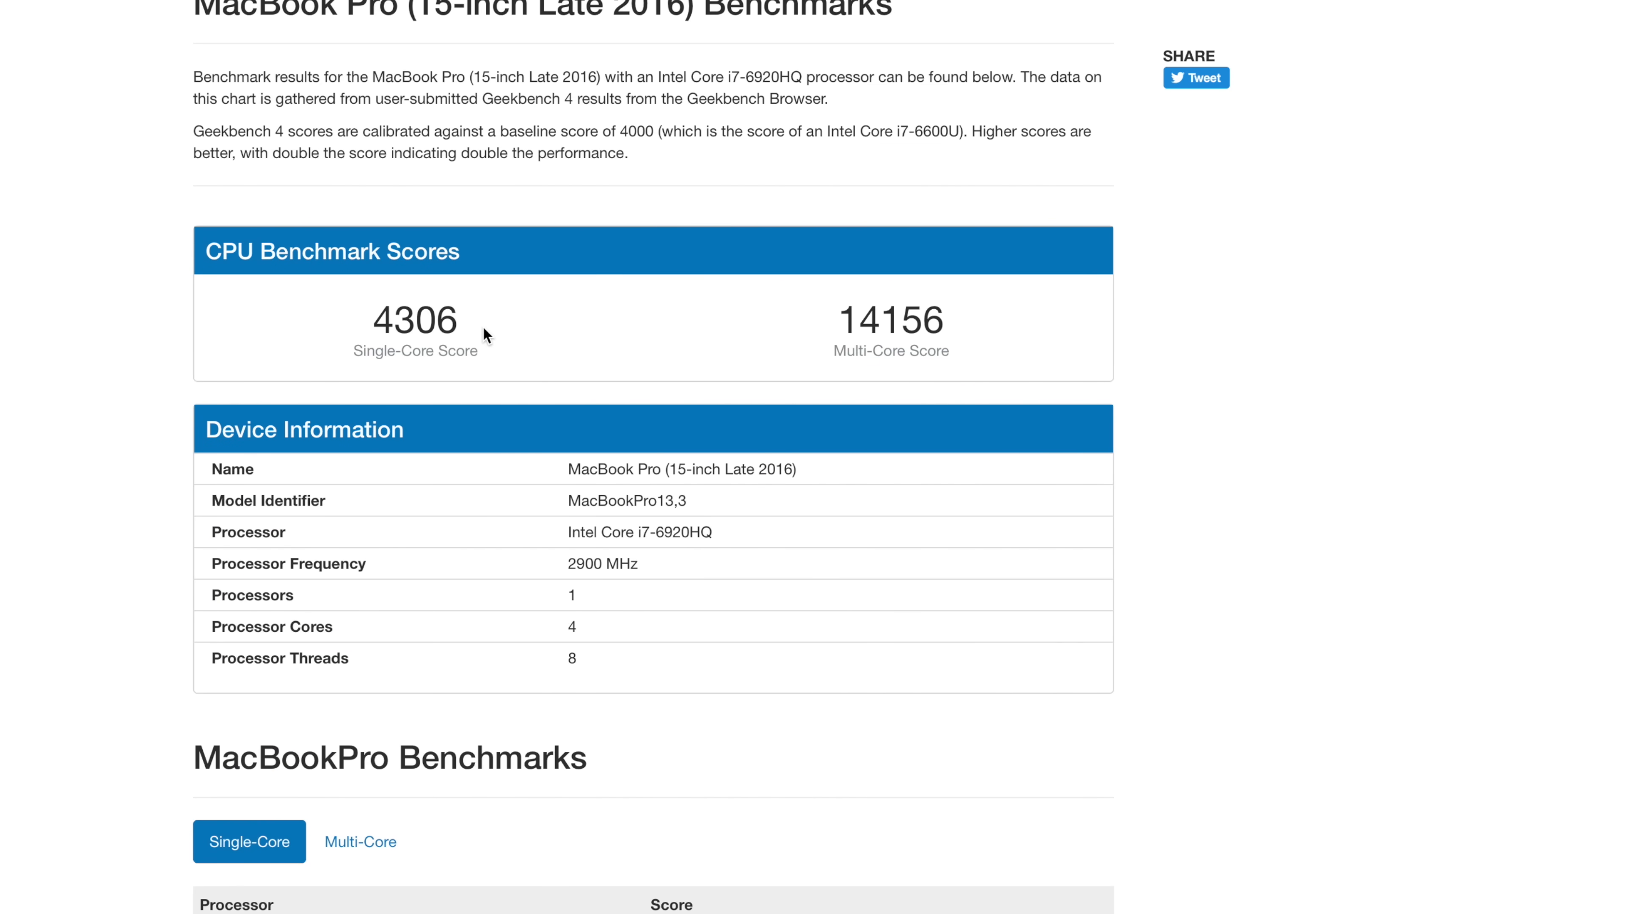
Show multi-core MacBook Pro rankings, with the i7-6820HQ Late 2016 model at 13725
click(361, 841)
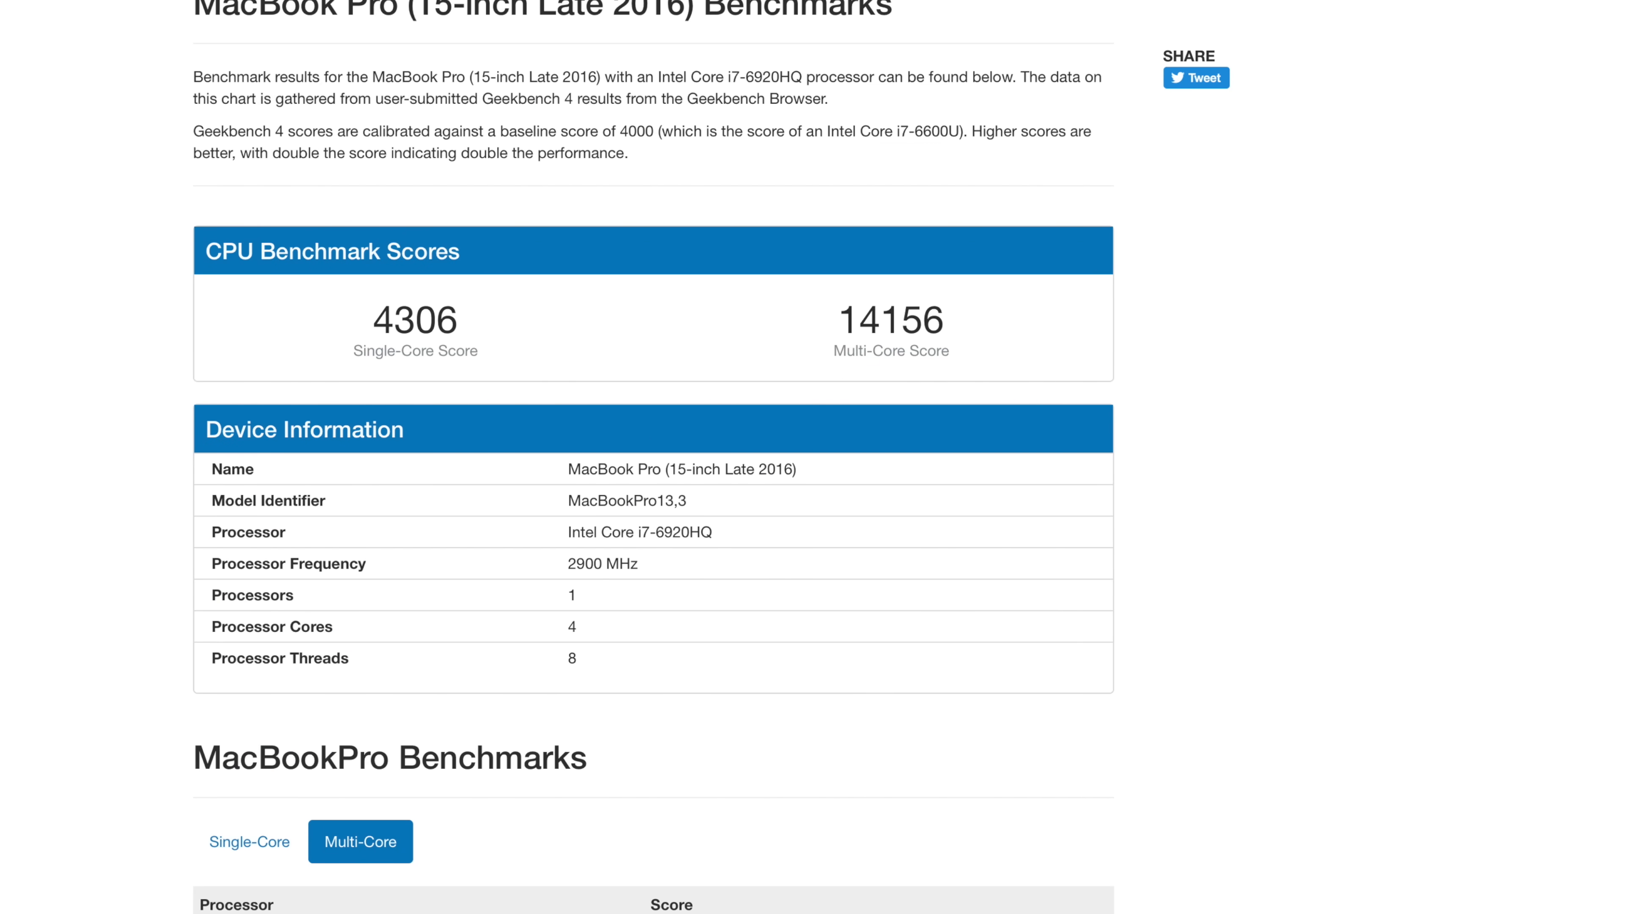
scroll(down, 3)
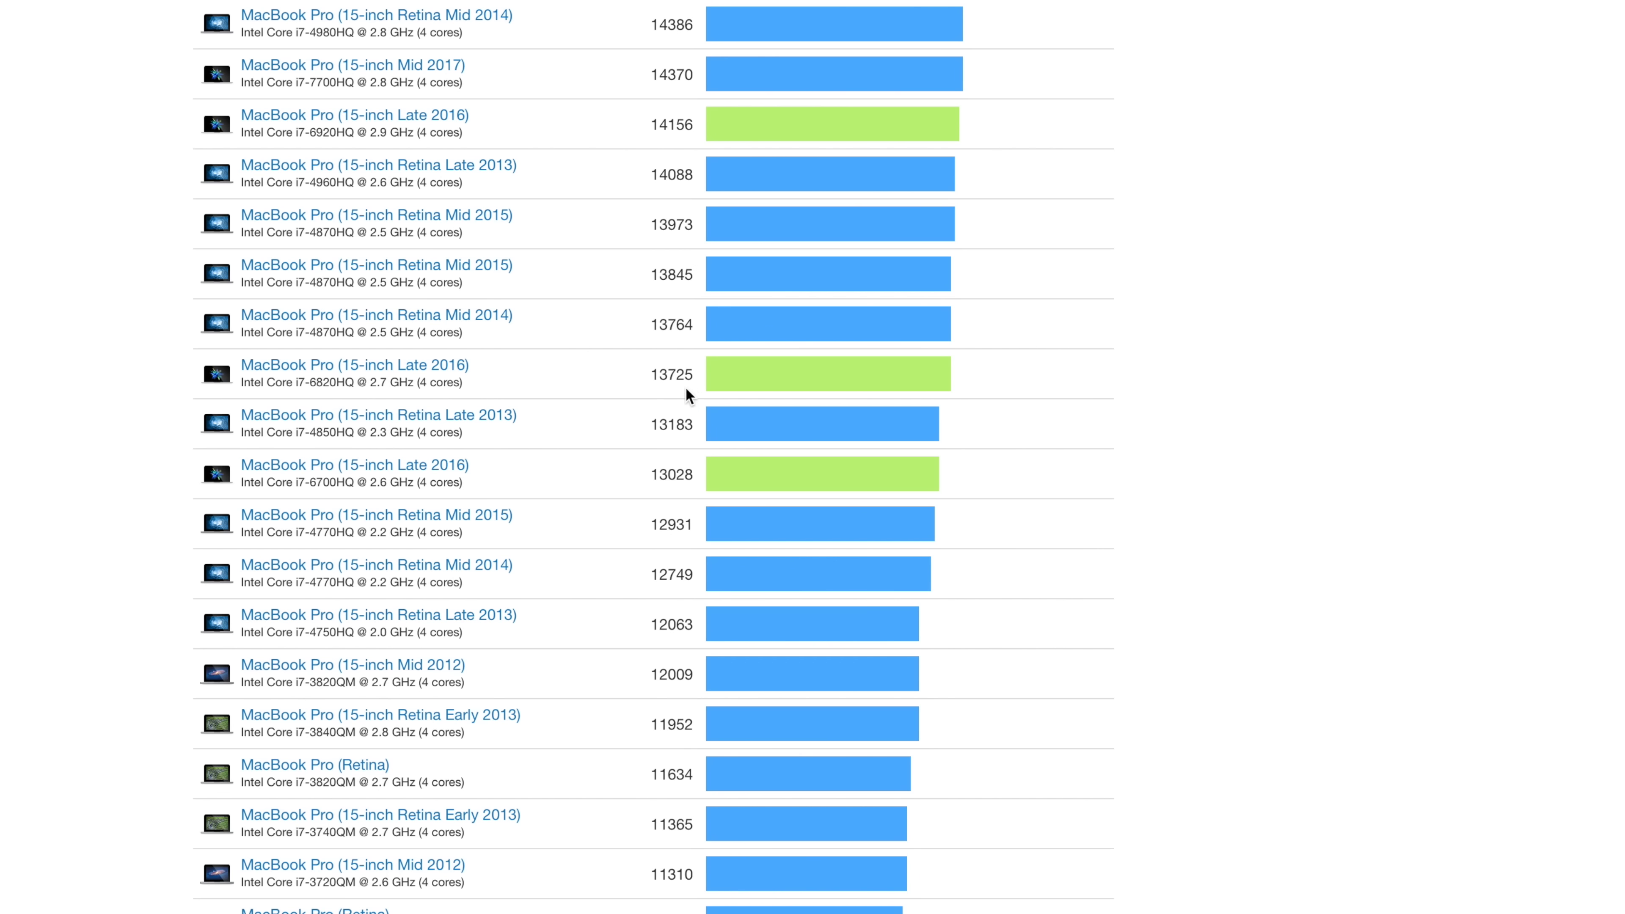
scroll(up, 3)
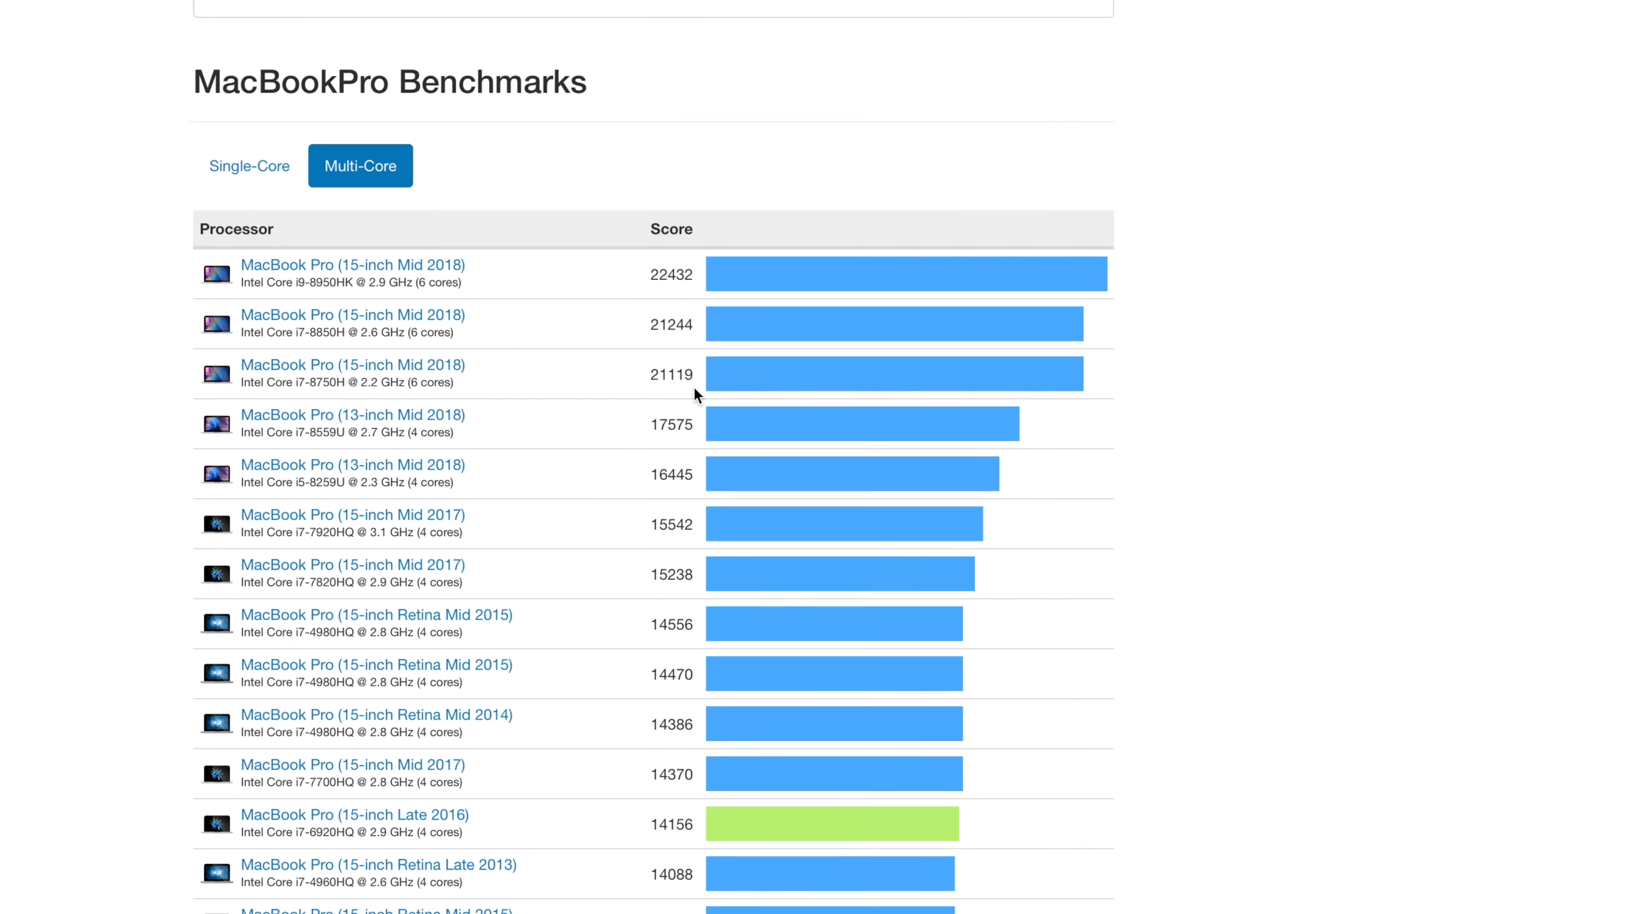
click(355, 814)
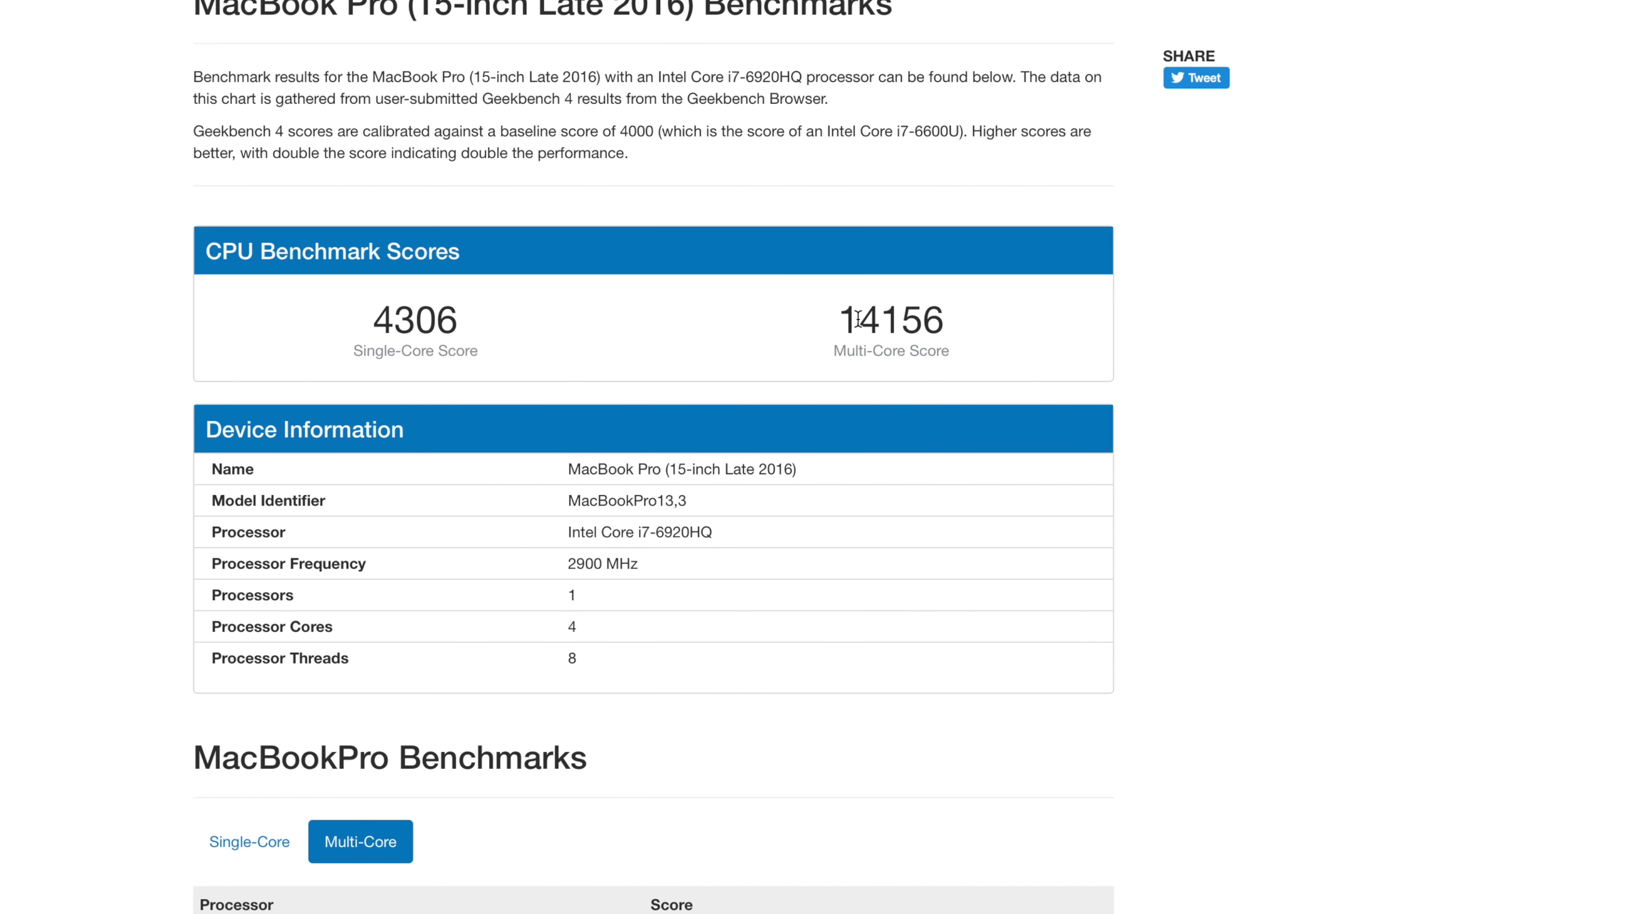